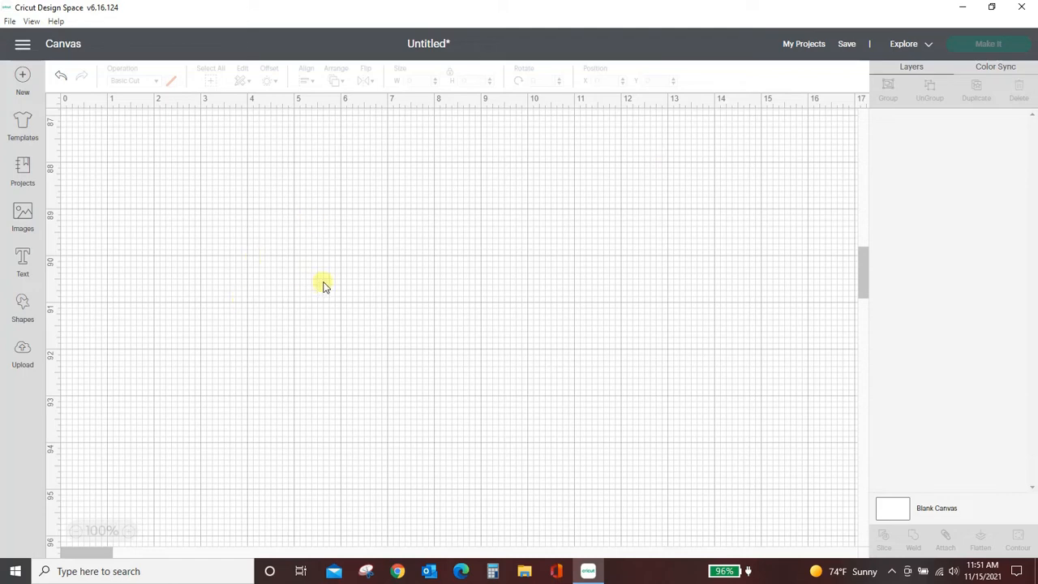
{"action": "mouse_move", "coordinate": [76, 248]}
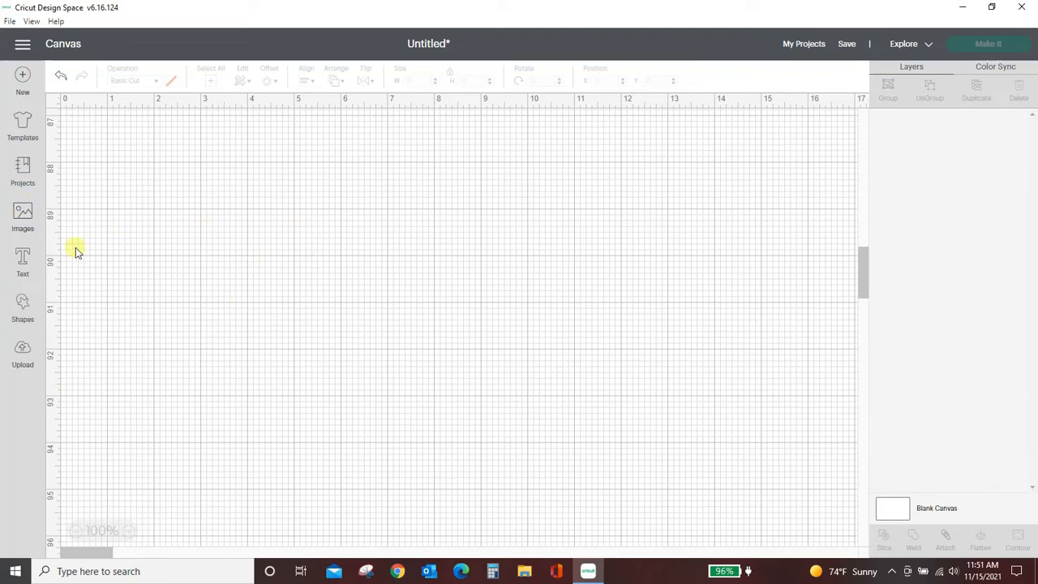
Step: Add a star, enlarge it to about 5.4 by 5.2 inches, and reposition it
{"action": "left_click", "coordinate": [22, 307]}
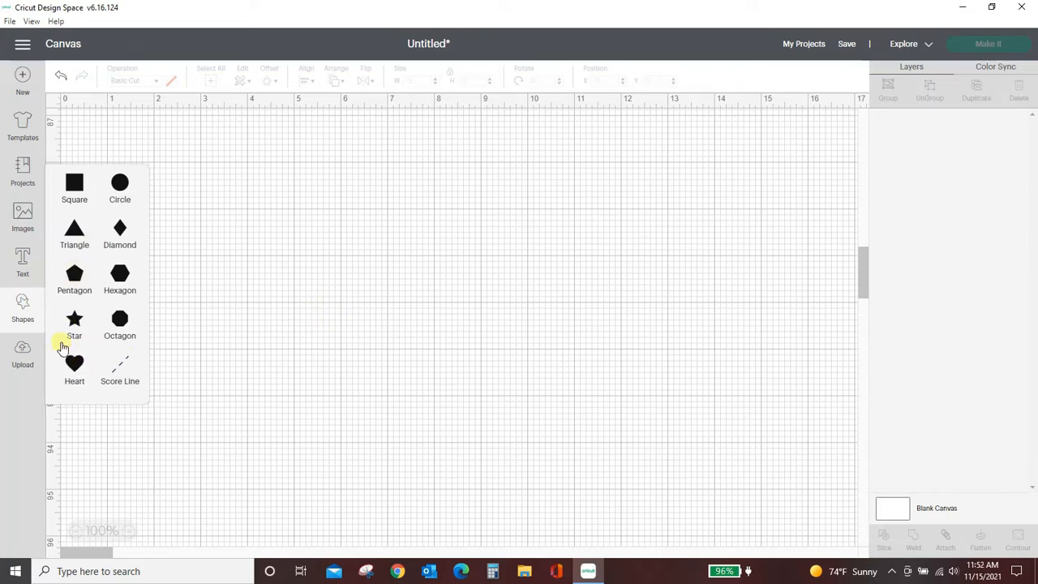
{"action": "left_click", "coordinate": [74, 318]}
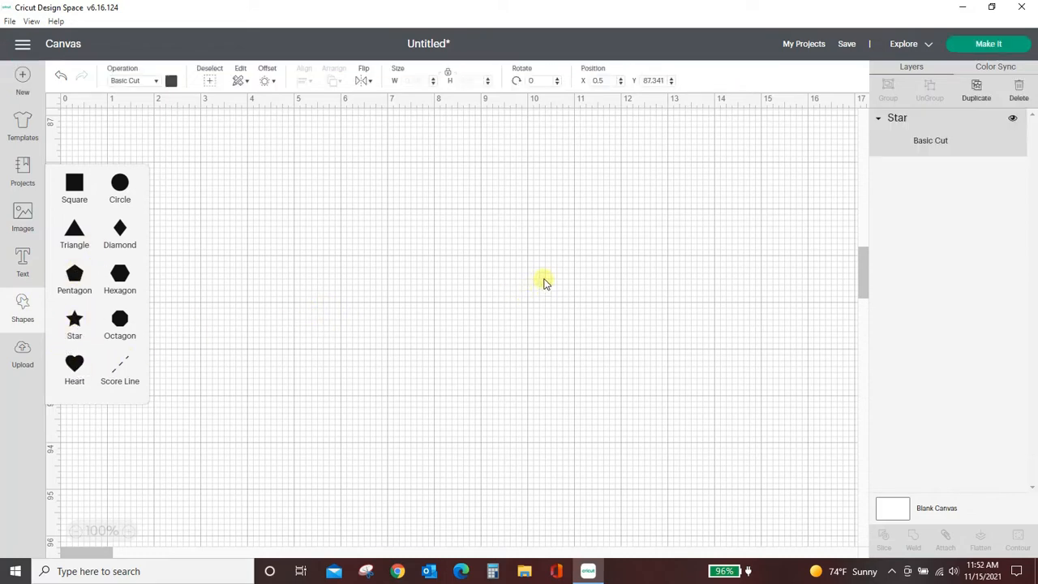
{"action": "left_click", "coordinate": [74, 325]}
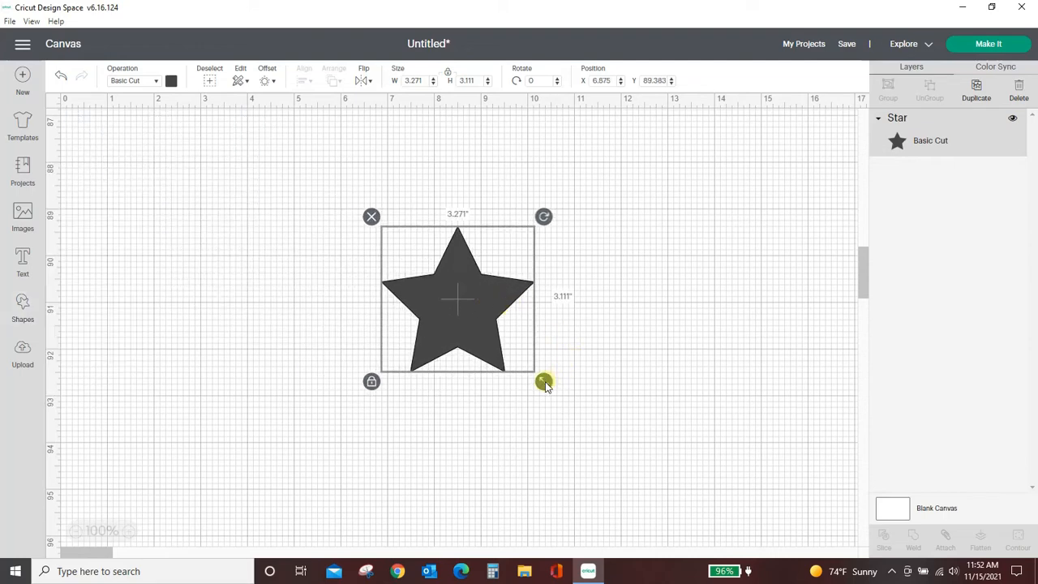
{"action": "left_click_drag", "start_coordinate": [544, 381], "coordinate": [607, 440]}
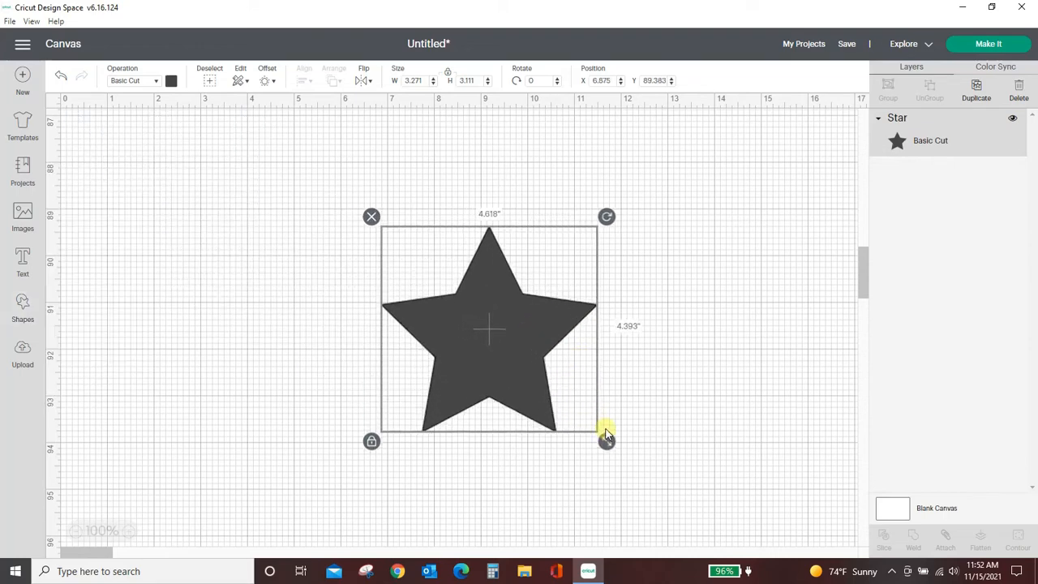
{"action": "left_click_drag", "start_coordinate": [607, 435], "coordinate": [561, 450]}
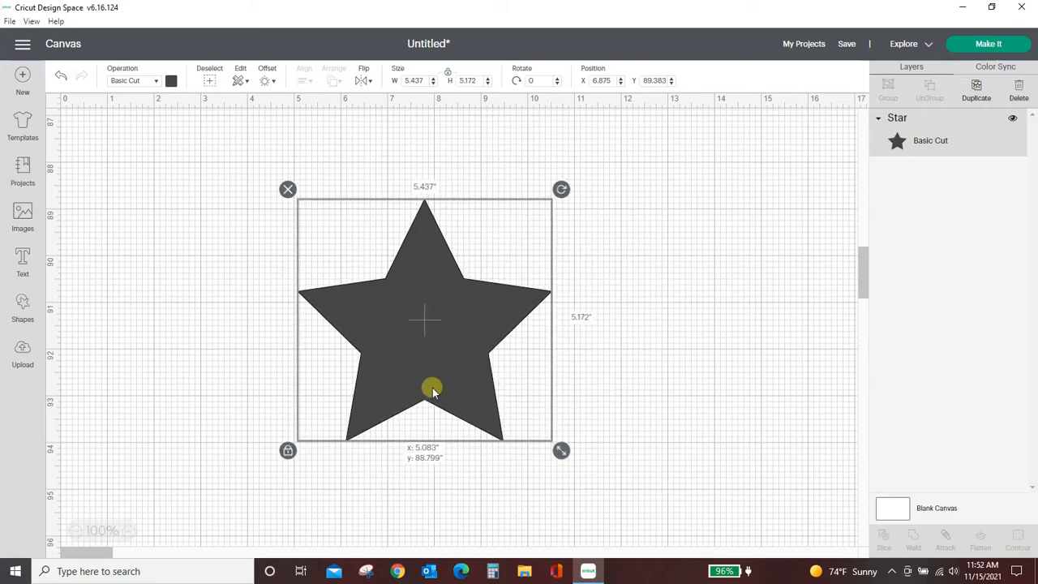
{"action": "left_click_drag", "start_coordinate": [432, 387], "coordinate": [519, 387]}
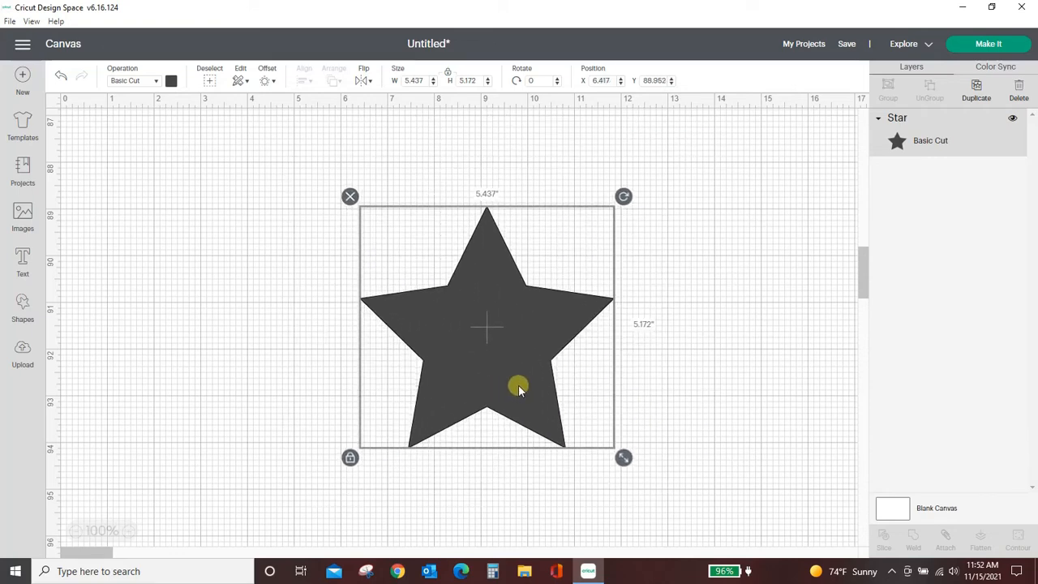
Step: Apply a 0.25-inch rounded offset around the star as a Star Offset layer
{"action": "left_click", "coordinate": [267, 81]}
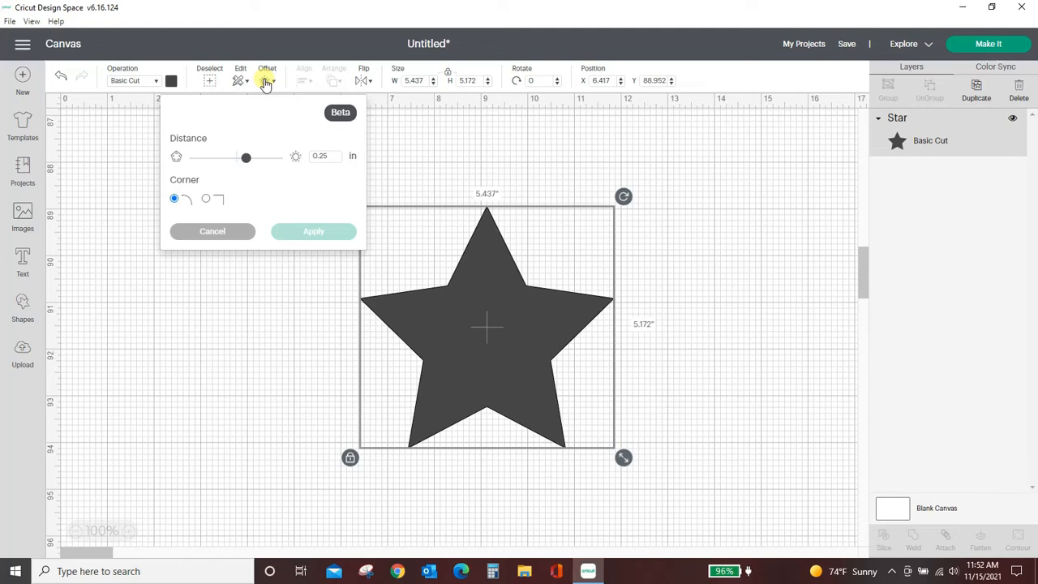
{"action": "left_click", "coordinate": [267, 81]}
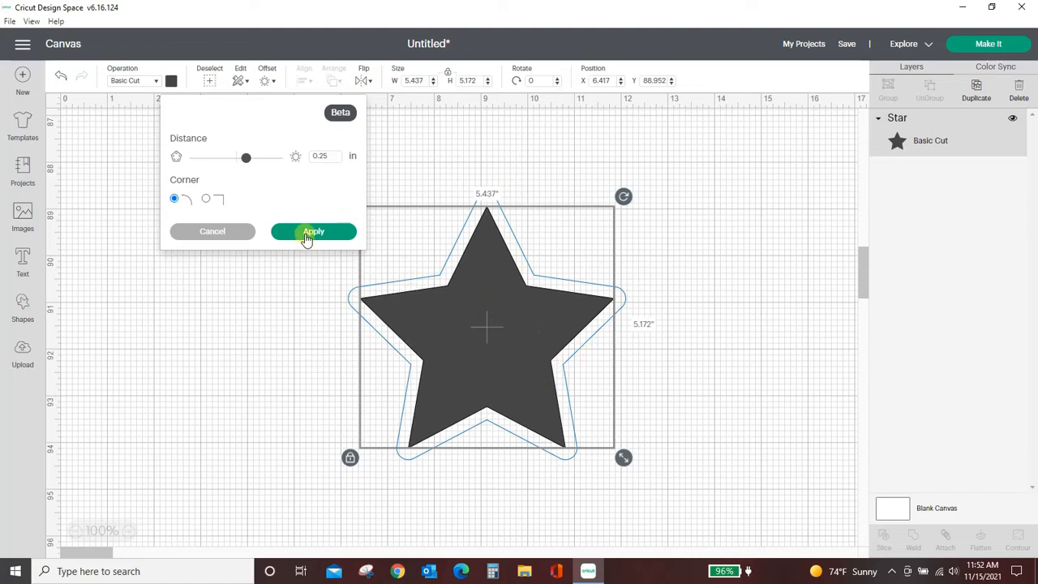
{"action": "left_click", "coordinate": [313, 231]}
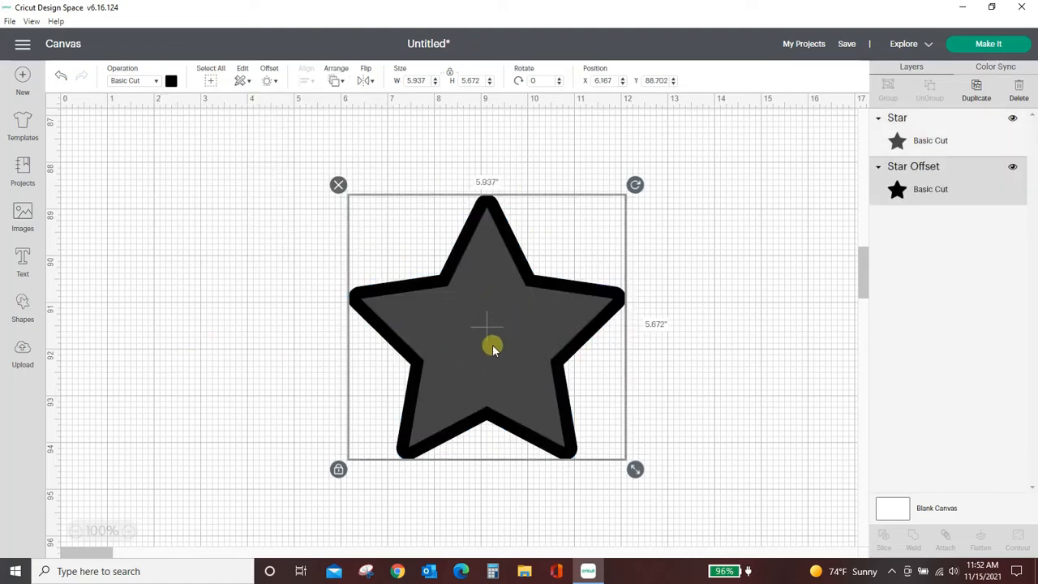
{"action": "mouse_move", "coordinate": [458, 374]}
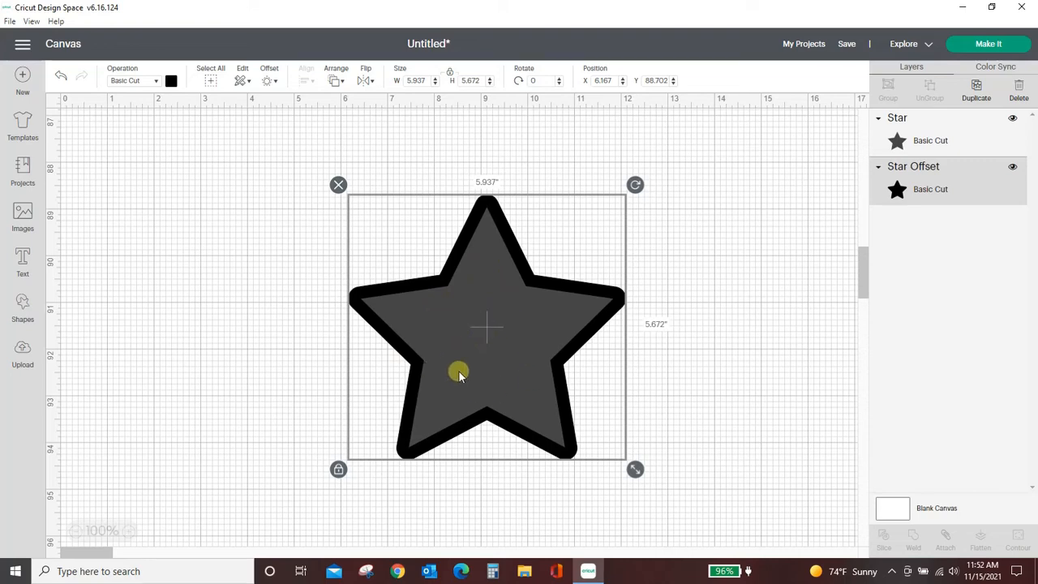
{"action": "mouse_move", "coordinate": [704, 234]}
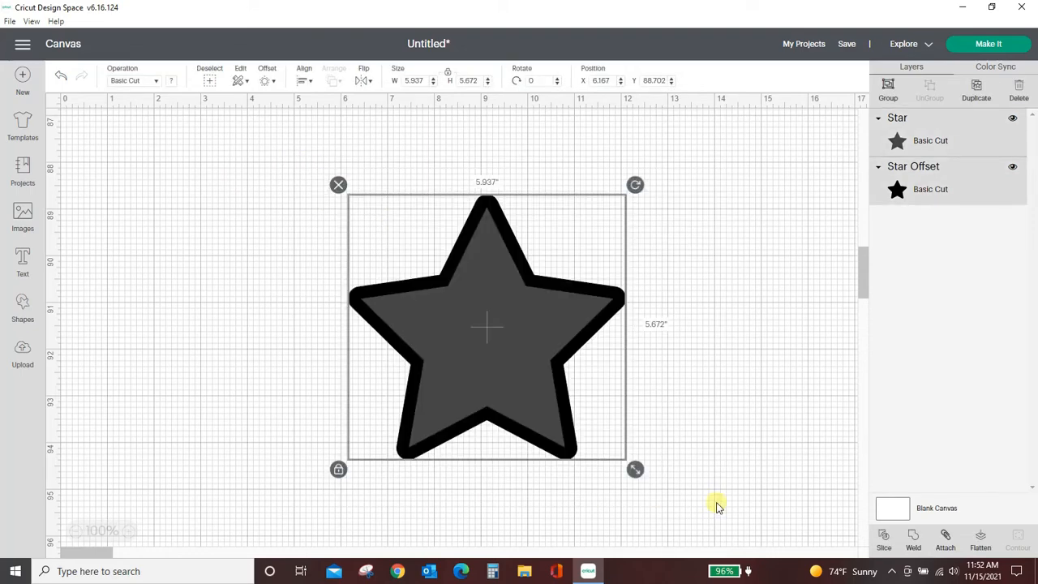
Step: Slice the star from its offset, delete the extra pieces, and move the outline right
{"action": "left_click", "coordinate": [884, 538]}
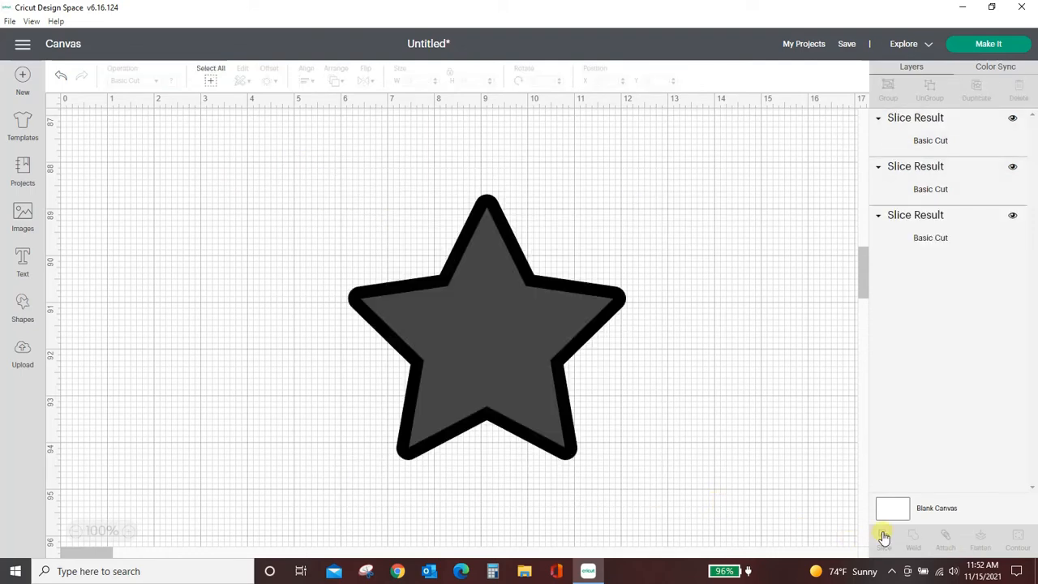
{"action": "left_click", "coordinate": [884, 537]}
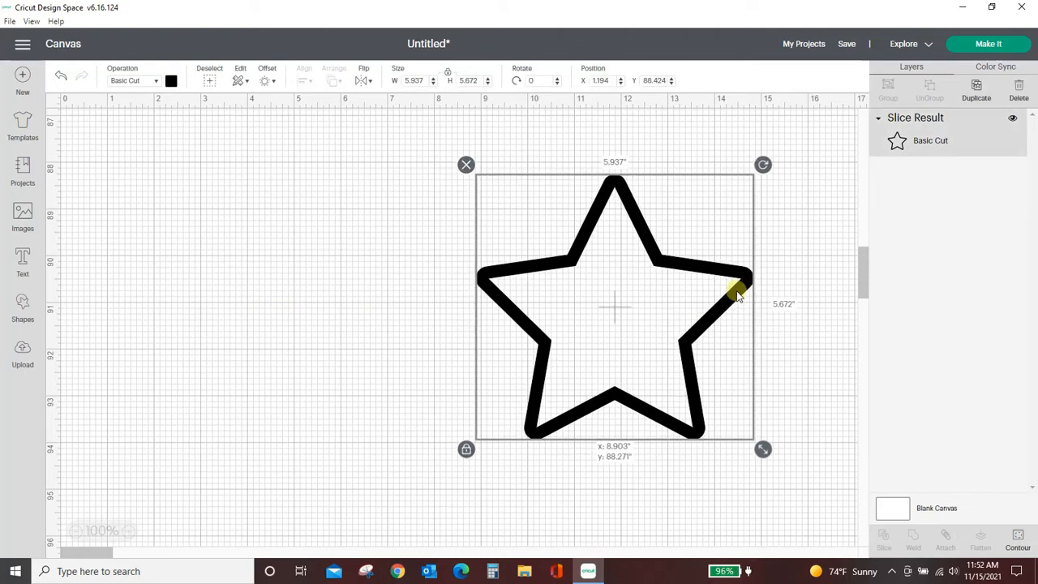
{"action": "left_click_drag", "start_coordinate": [738, 292], "coordinate": [697, 339]}
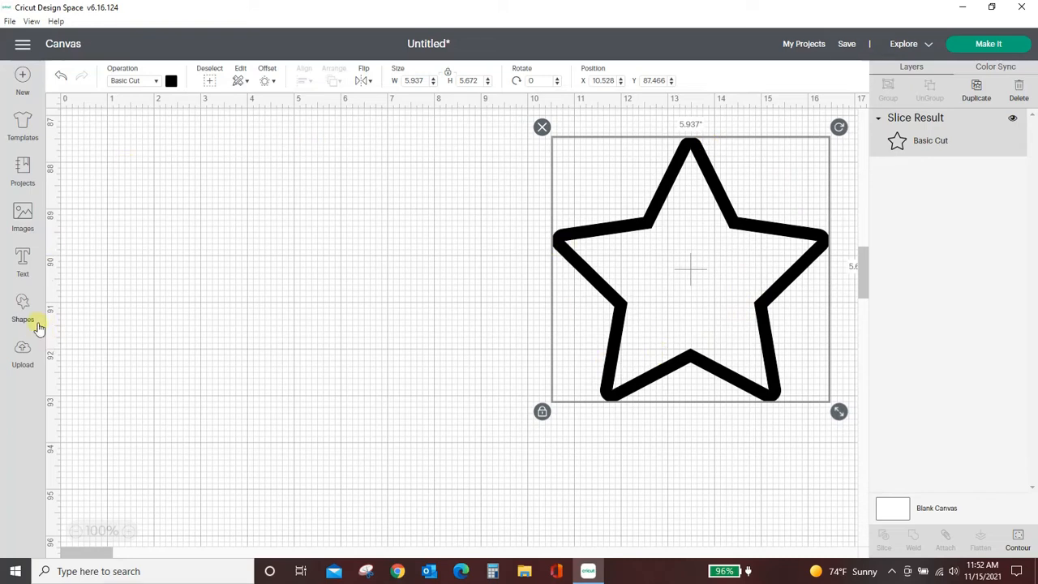
Step: Add a circle beside the star outline and enlarge it to about 6 inches
{"action": "left_click", "coordinate": [23, 308]}
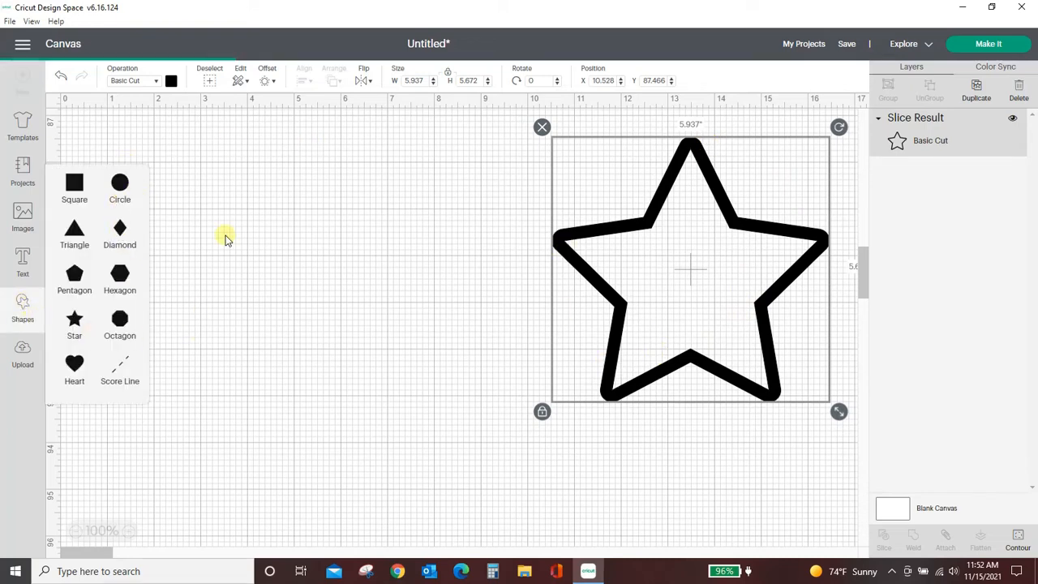
{"action": "left_click", "coordinate": [119, 188]}
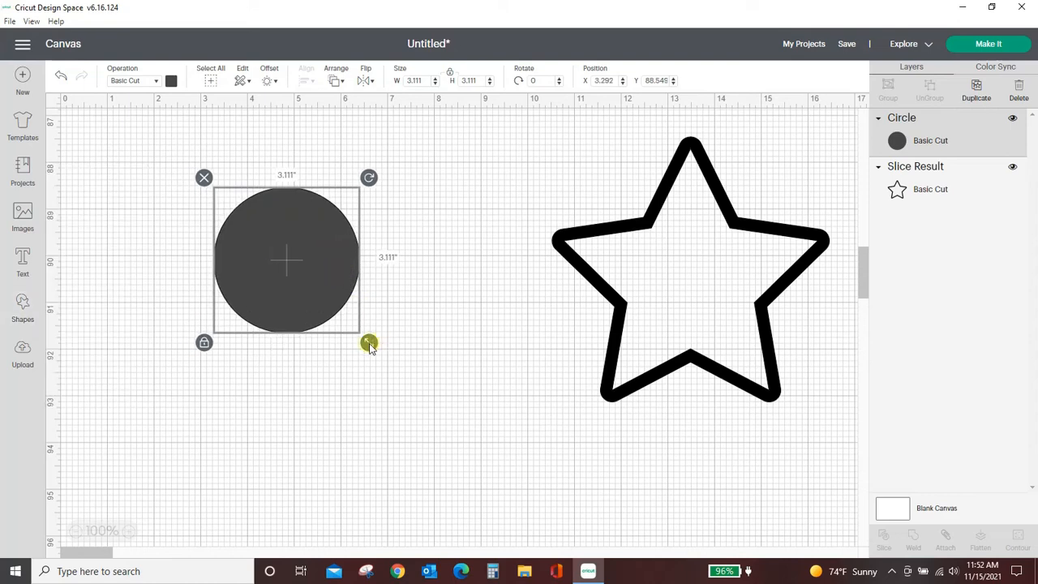
{"action": "left_click_drag", "start_coordinate": [369, 342], "coordinate": [504, 478]}
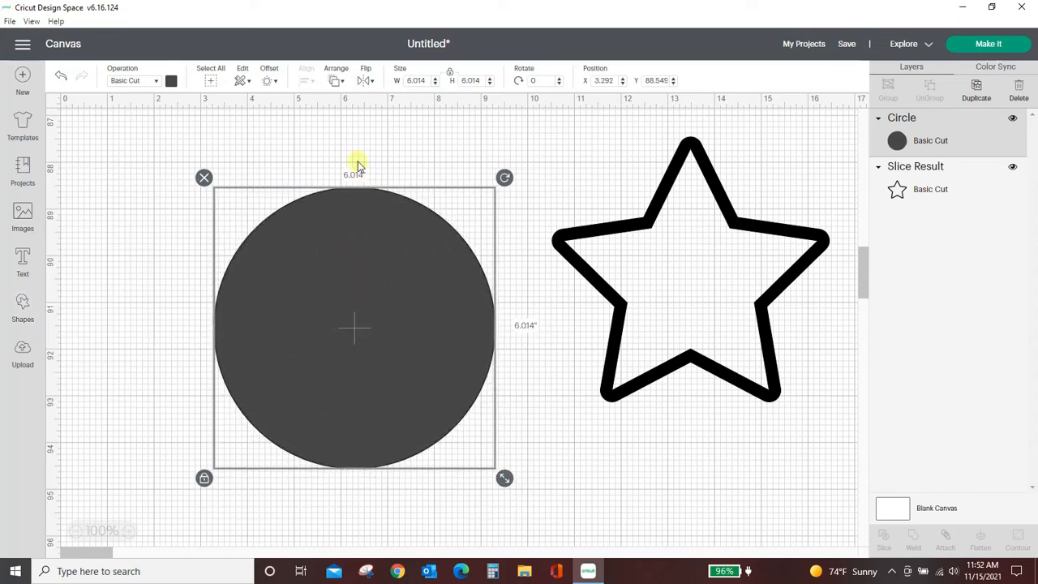
Step: Preview a 0.10-inch offset around the circle
{"action": "left_click", "coordinate": [269, 81]}
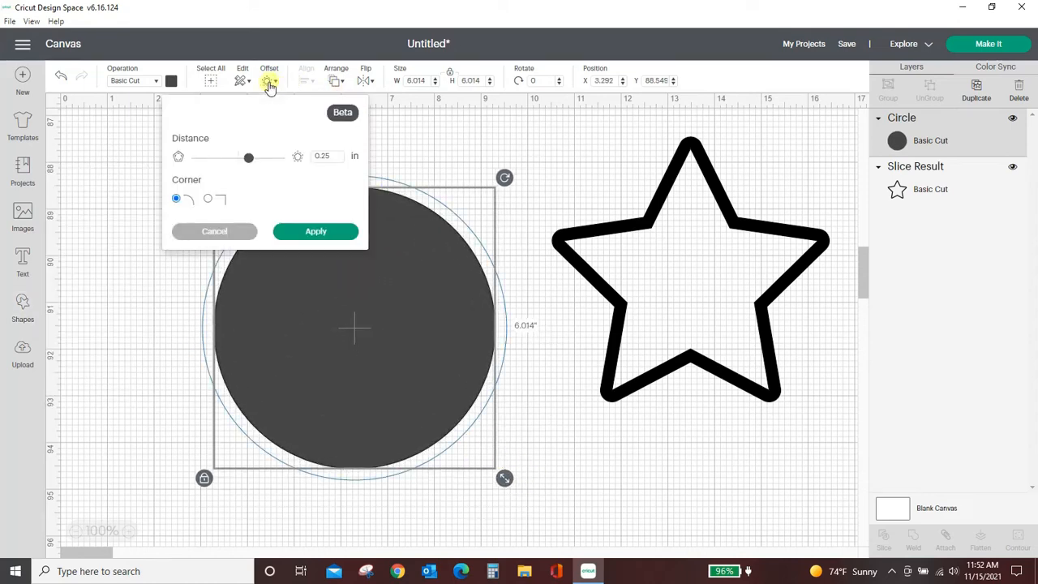
{"action": "left_click", "coordinate": [327, 156]}
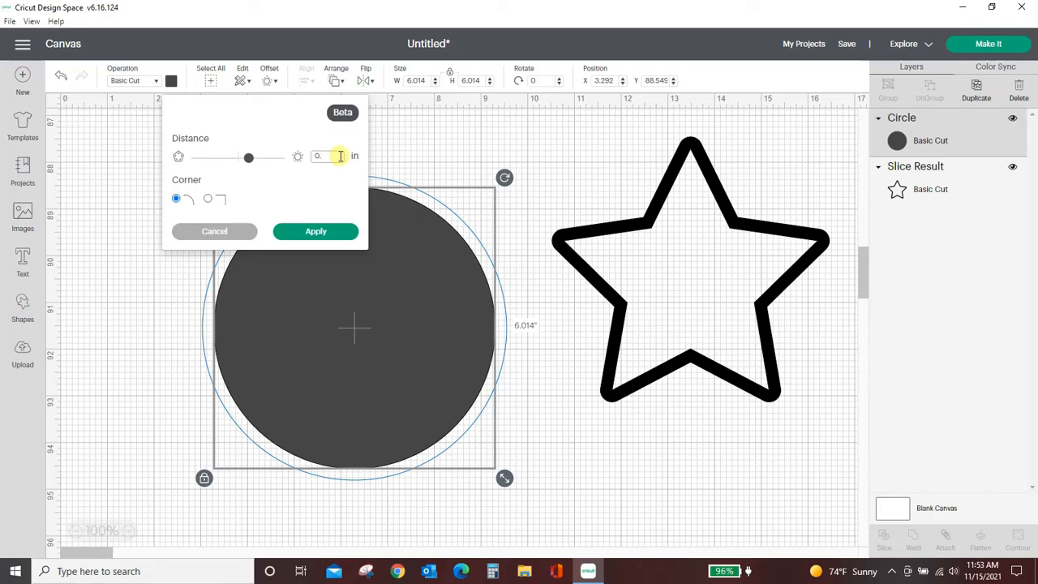
{"action": "type", "text": "0.10"}
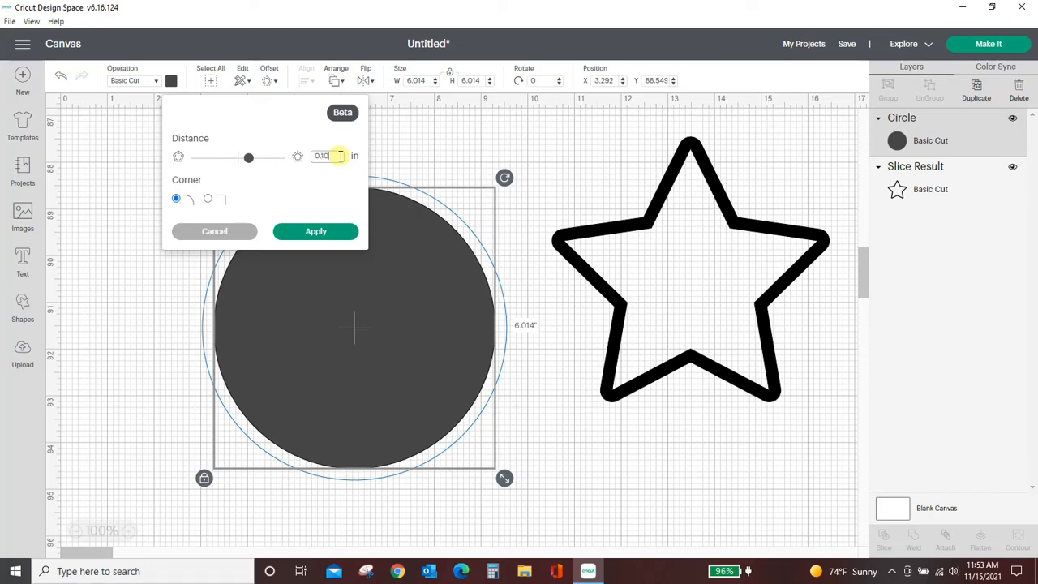
{"action": "left_click_drag", "start_coordinate": [249, 158], "coordinate": [242, 157]}
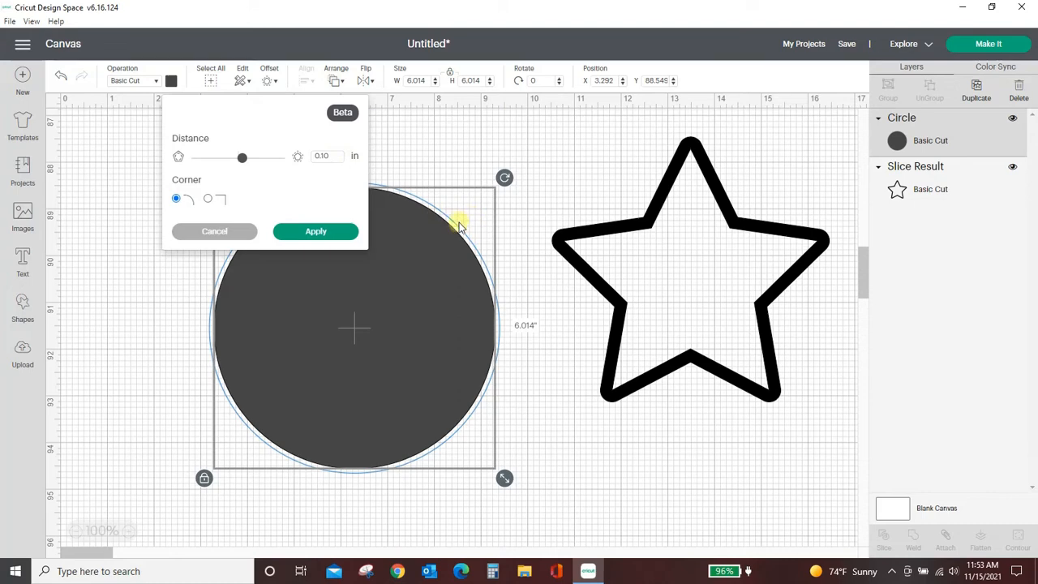
{"action": "mouse_move", "coordinate": [482, 258]}
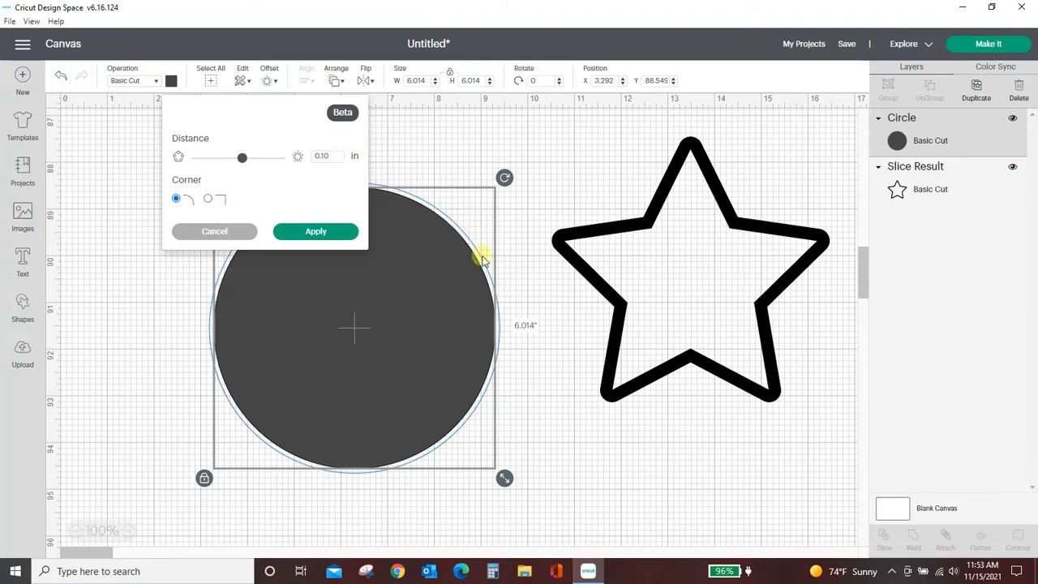
{"action": "mouse_move", "coordinate": [451, 227]}
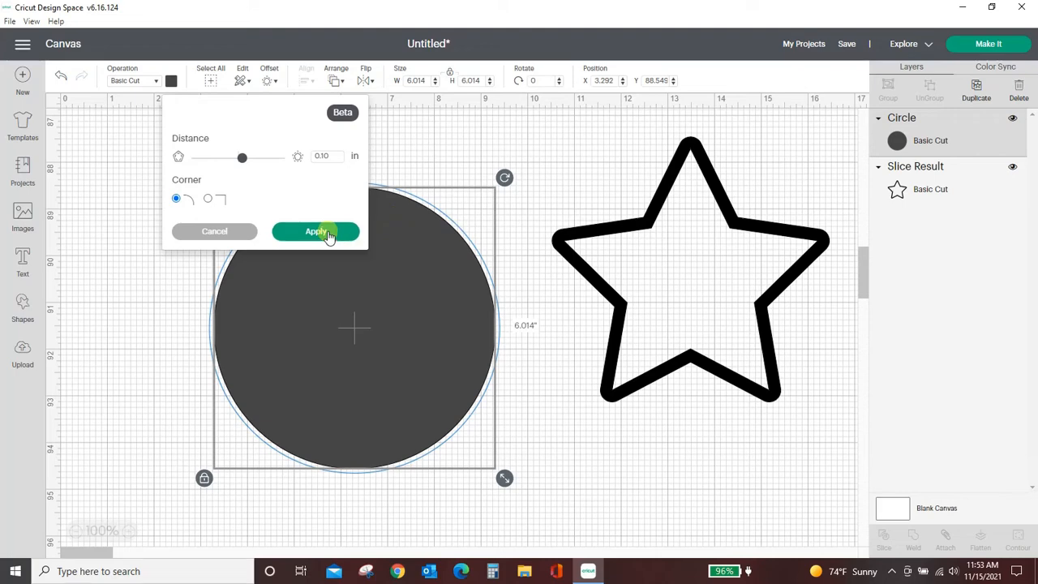
{"action": "left_click", "coordinate": [314, 231]}
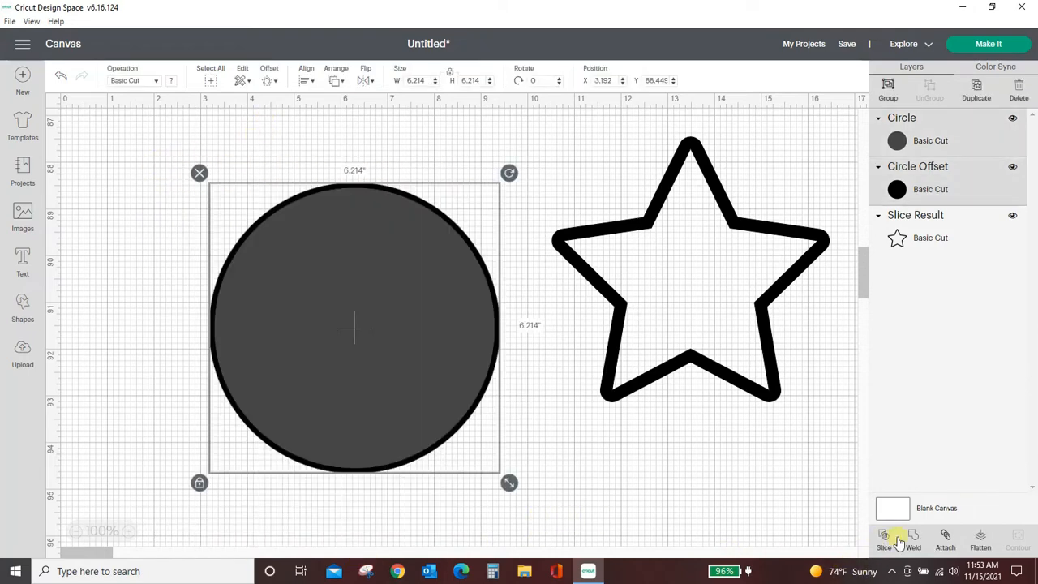
{"action": "left_click", "coordinate": [884, 540]}
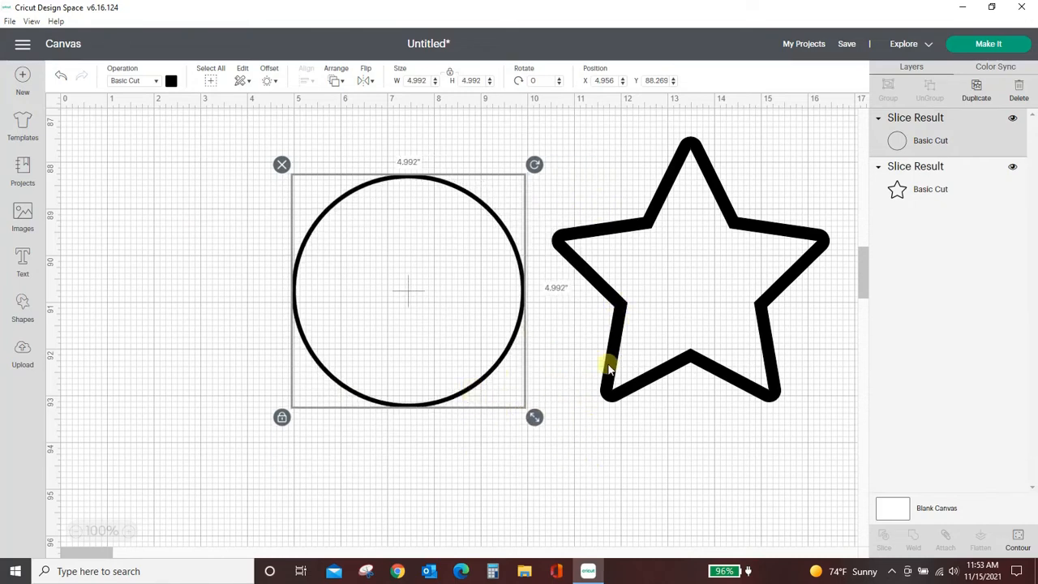
{"action": "mouse_move", "coordinate": [776, 311]}
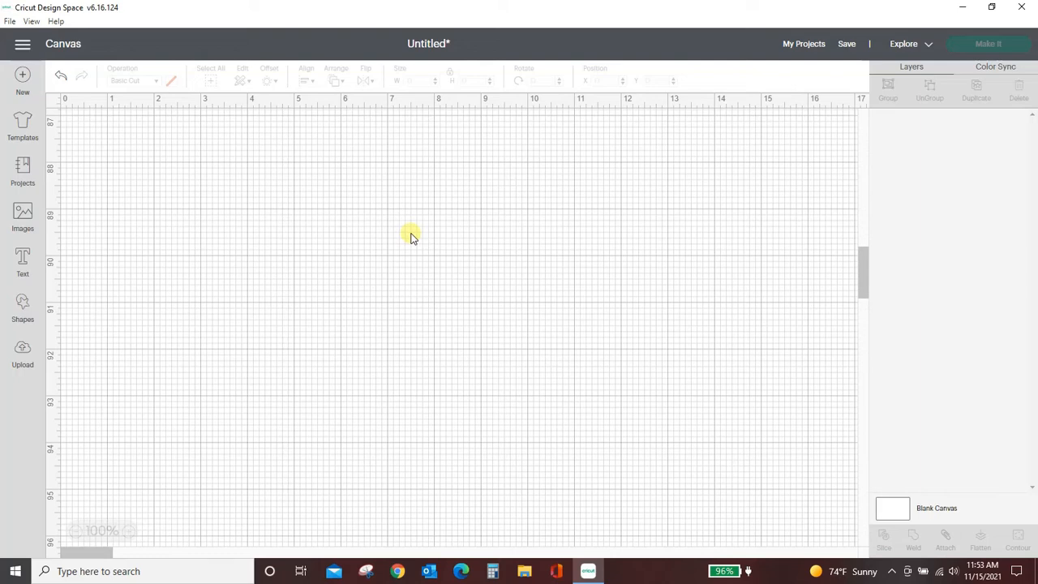
Step: Place a single square, about 3.1 inches wide, on the fresh canvas
{"action": "left_click", "coordinate": [23, 306]}
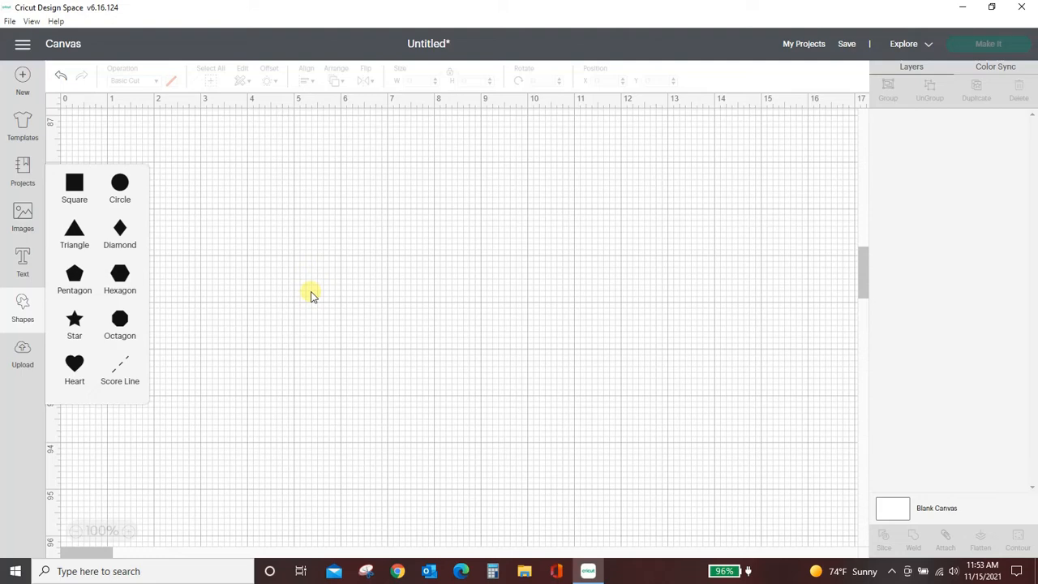
{"action": "mouse_move", "coordinate": [272, 292]}
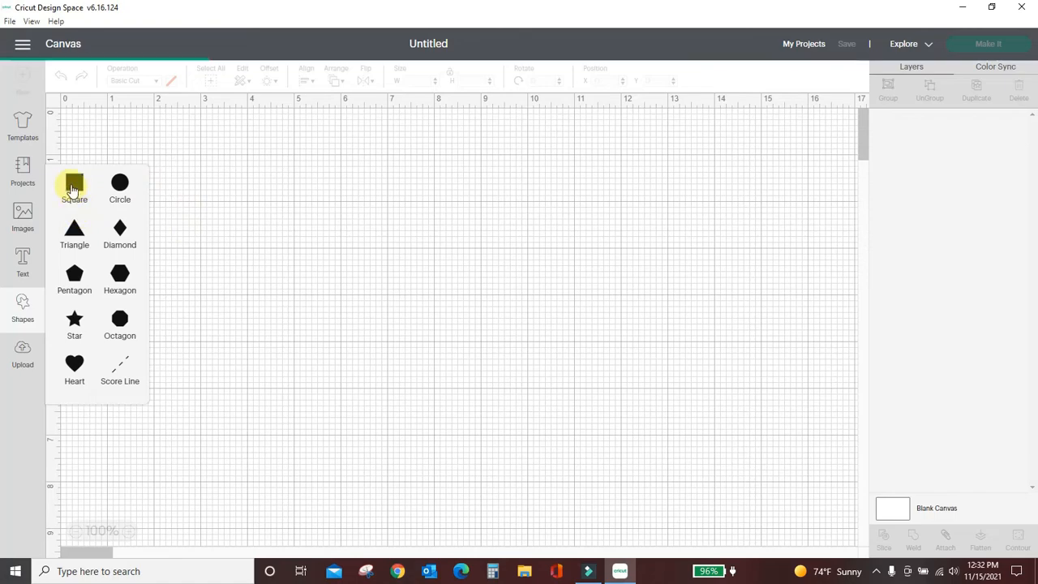
{"action": "left_click", "coordinate": [74, 187]}
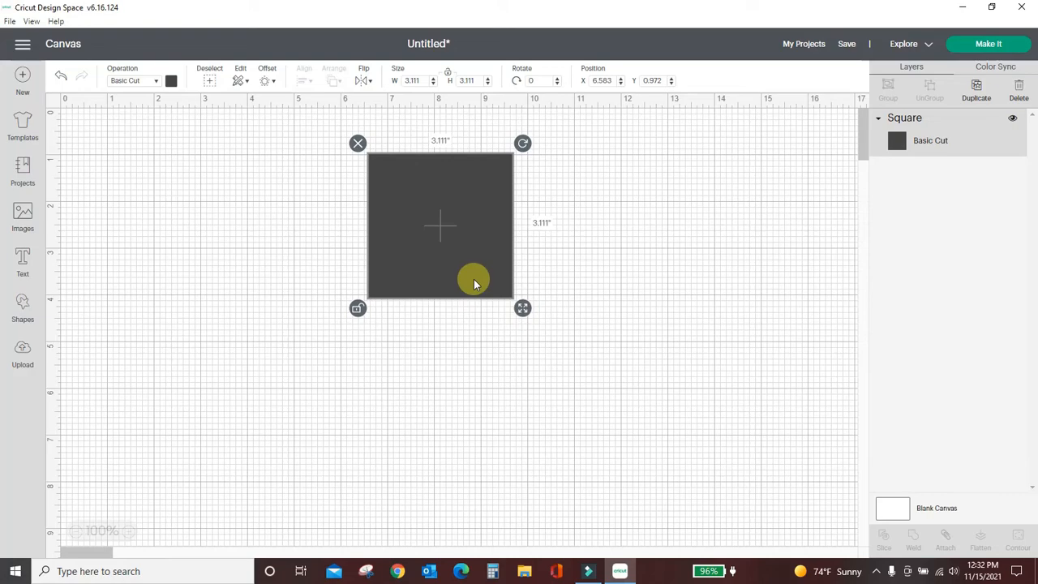
{"action": "mouse_move", "coordinate": [476, 292]}
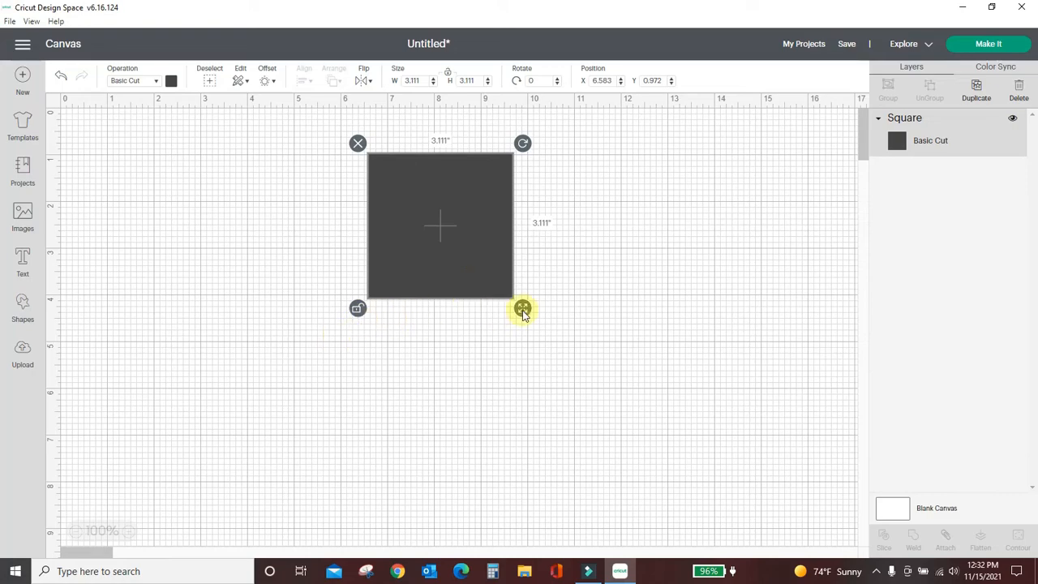
{"action": "mouse_move", "coordinate": [503, 325]}
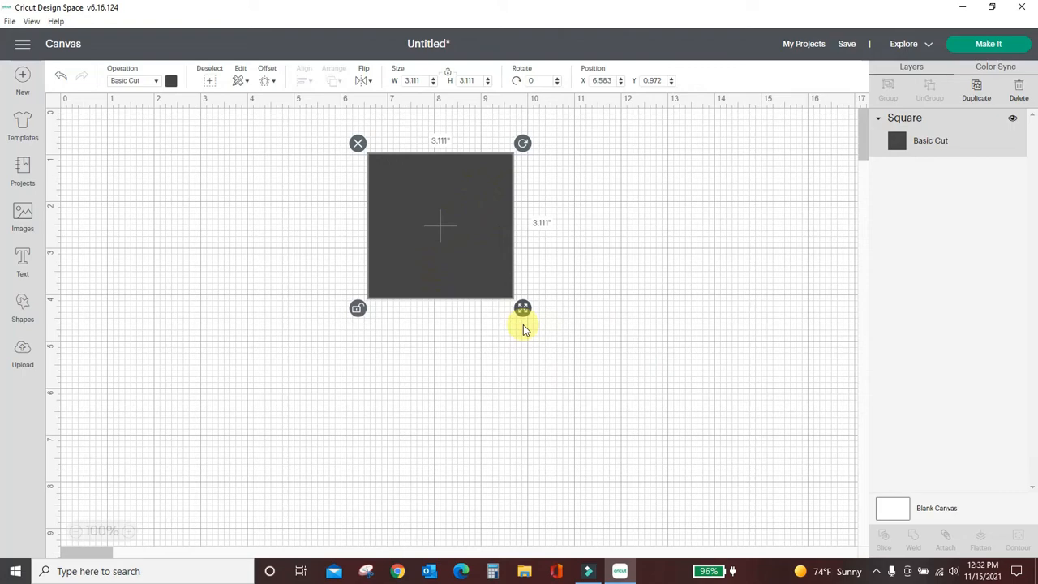
Step: Stretch the square to about 5.4 by 6.8 inches and color it white
{"action": "left_click_drag", "start_coordinate": [523, 308], "coordinate": [576, 416]}
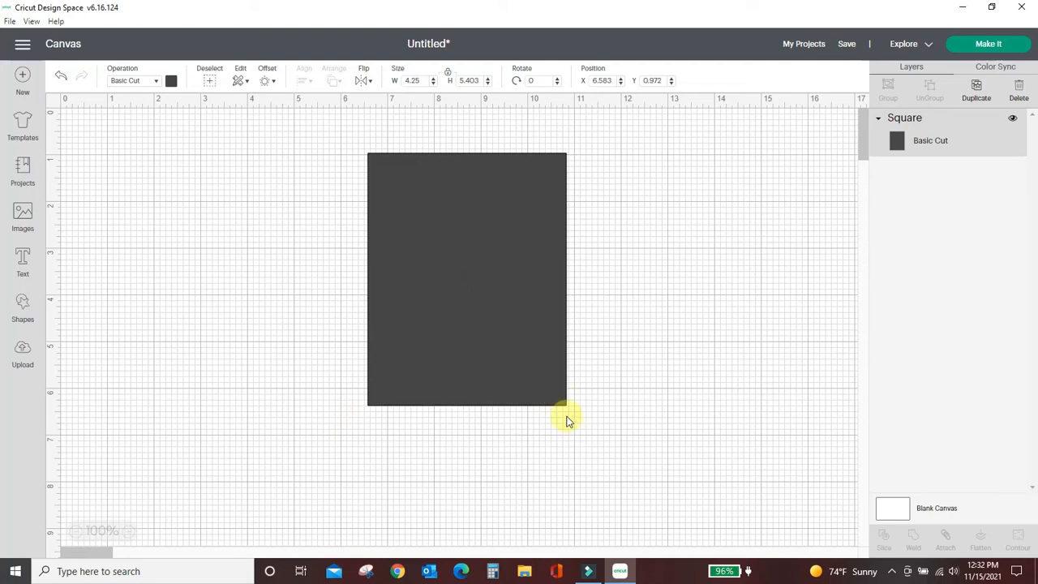
{"action": "left_click", "coordinate": [468, 280]}
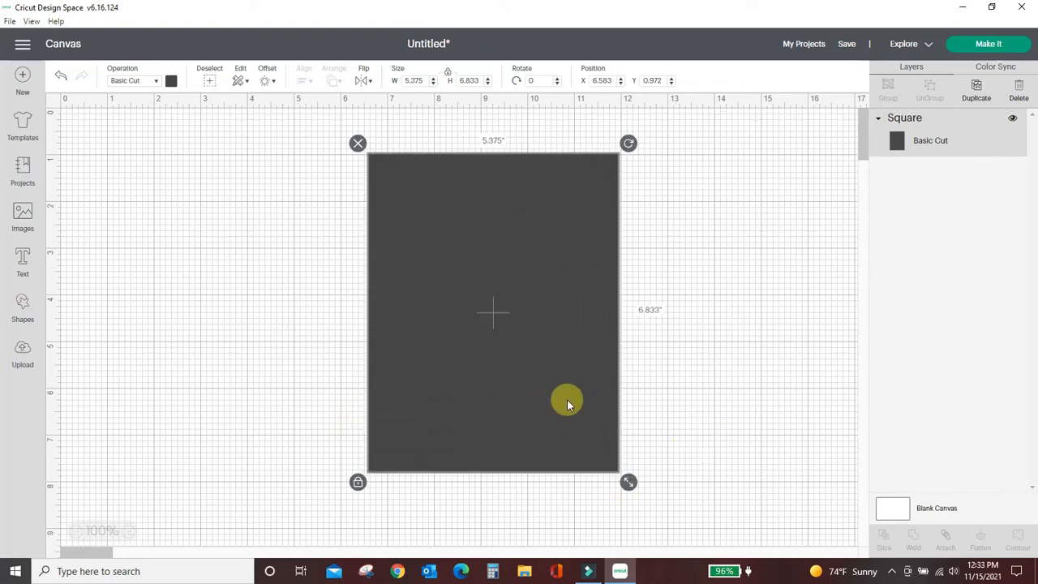
{"action": "mouse_move", "coordinate": [418, 199]}
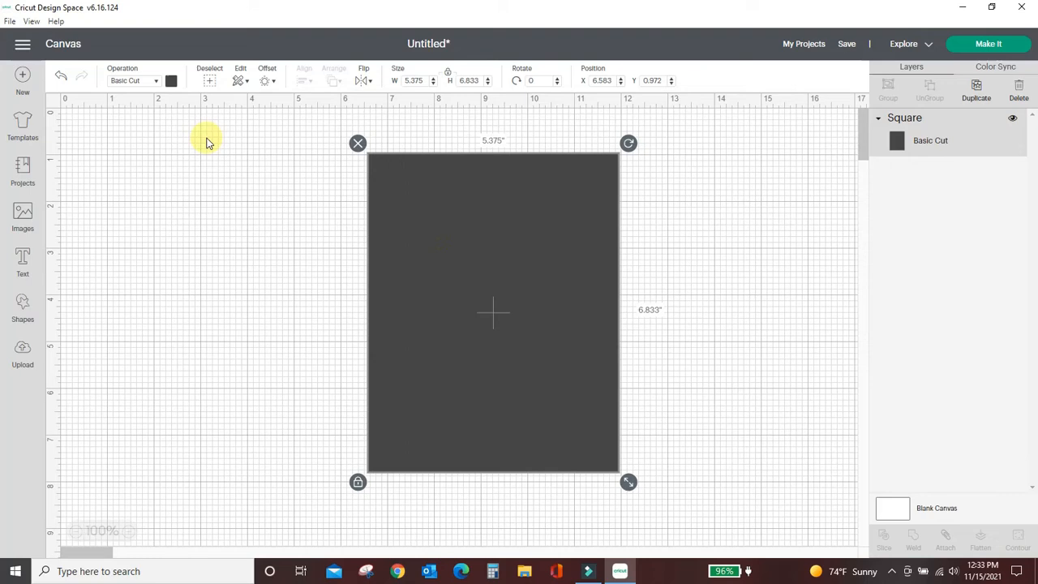
{"action": "left_click", "coordinate": [171, 80]}
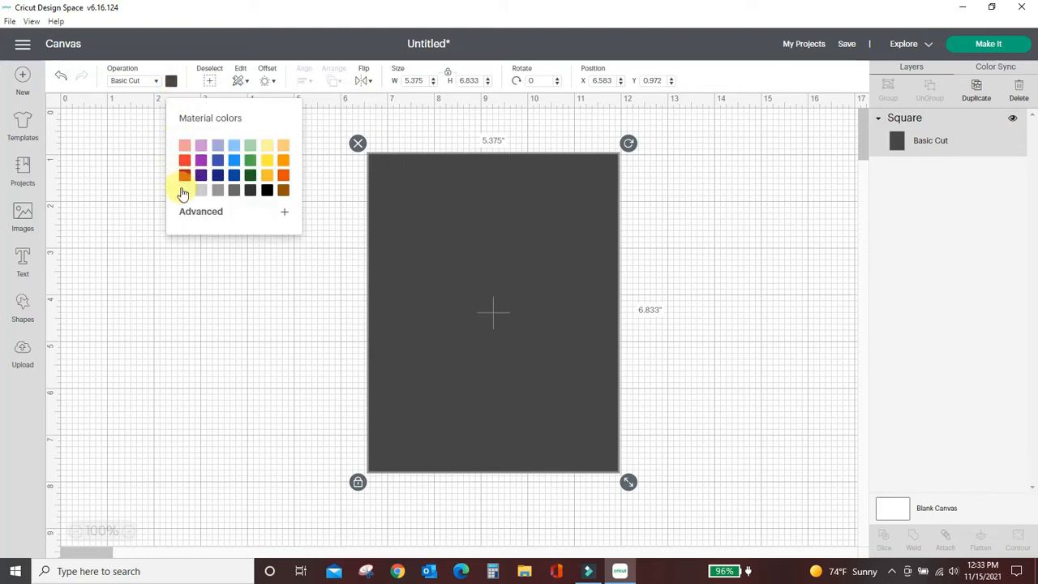
{"action": "left_click", "coordinate": [184, 190]}
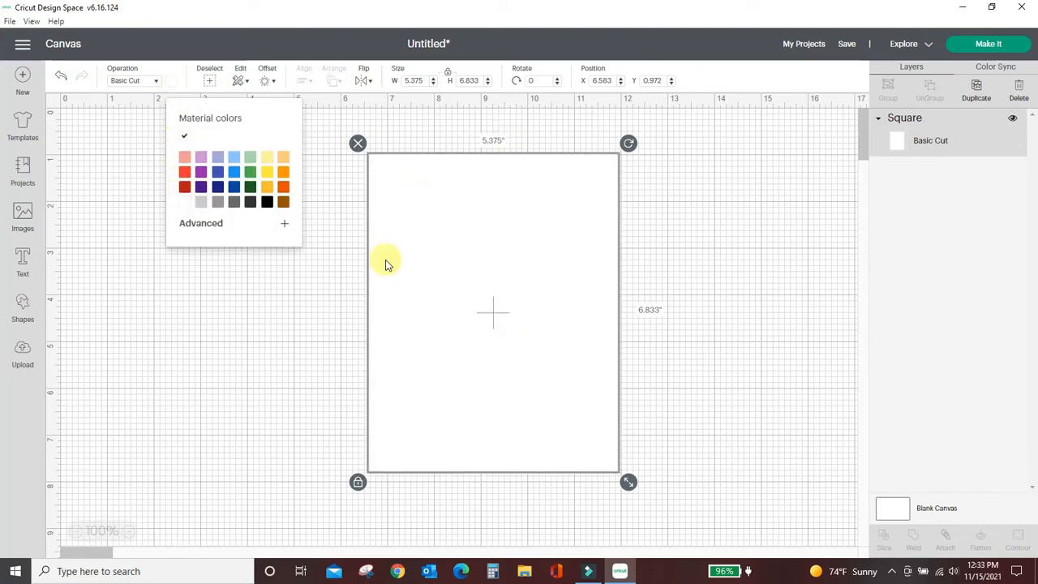
{"action": "mouse_move", "coordinate": [803, 258]}
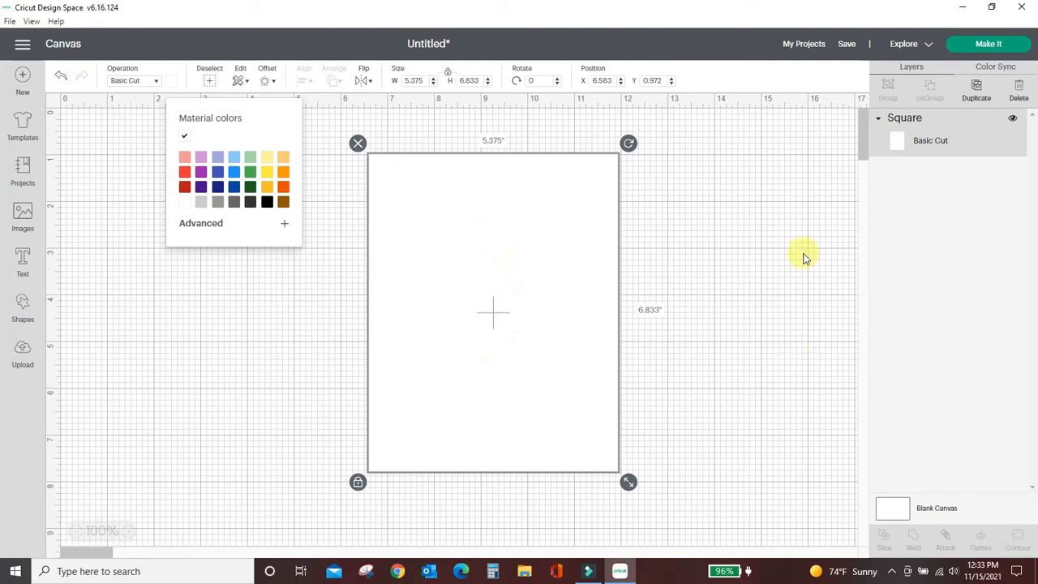
{"action": "mouse_move", "coordinate": [477, 324]}
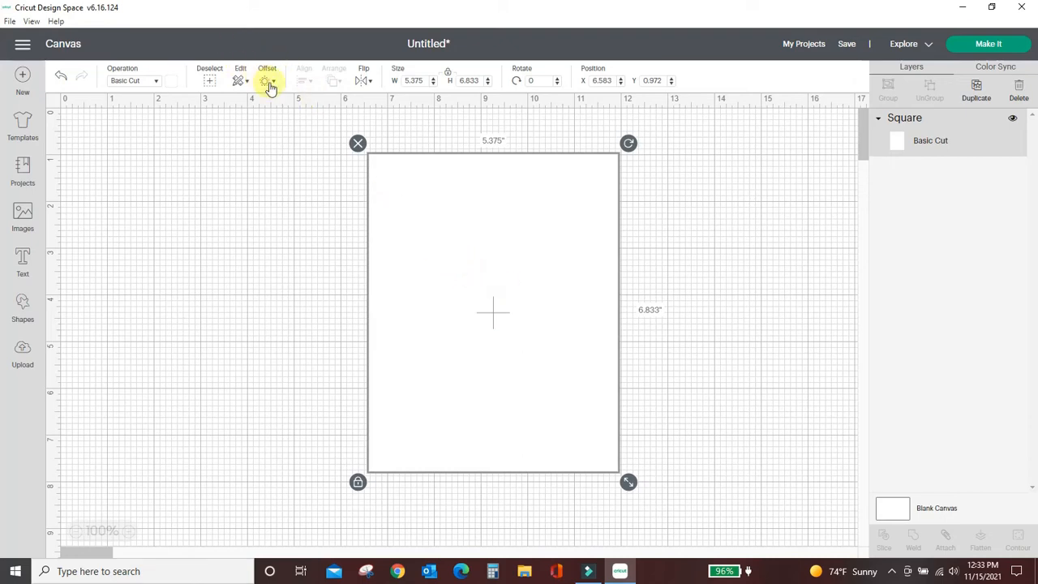
Step: Apply a 0.15-inch inward offset, giving a black 5.1 by 6.5 inch inner rectangle
{"action": "left_click", "coordinate": [267, 80]}
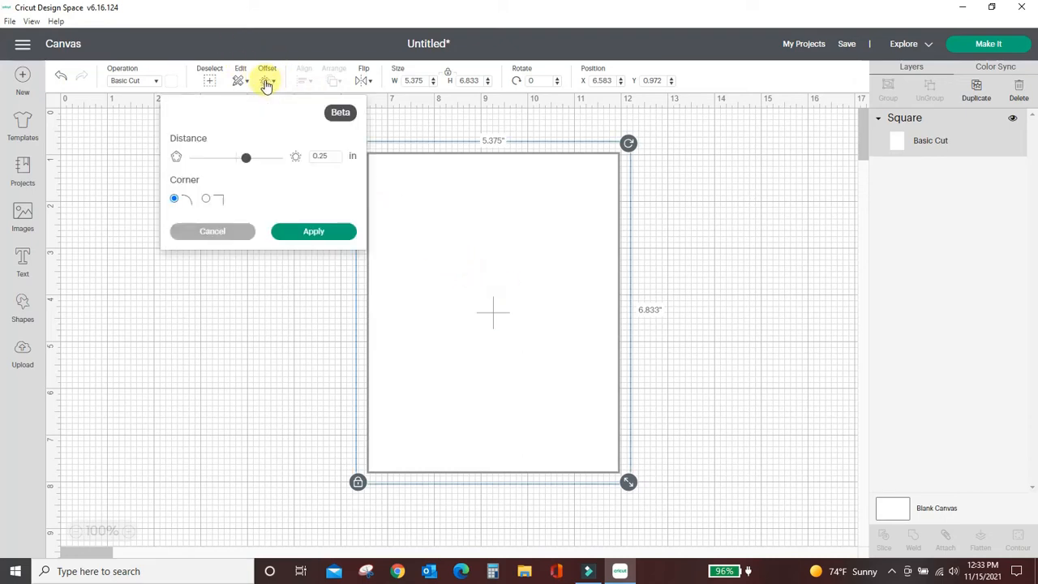
{"action": "left_click_drag", "start_coordinate": [246, 157], "coordinate": [245, 156]}
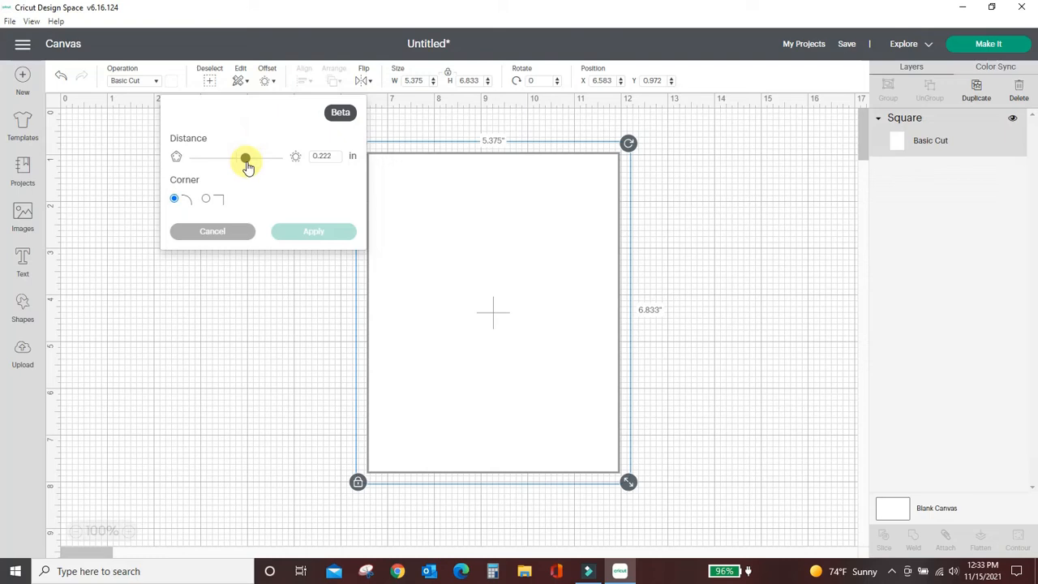
{"action": "left_click_drag", "start_coordinate": [246, 156], "coordinate": [249, 157]}
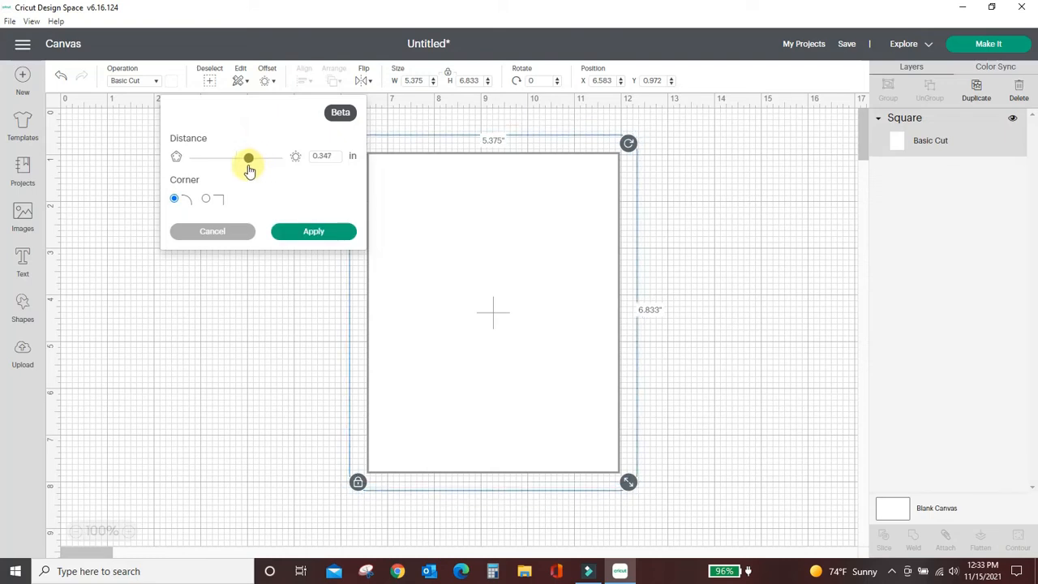
{"action": "left_click_drag", "start_coordinate": [249, 157], "coordinate": [211, 157]}
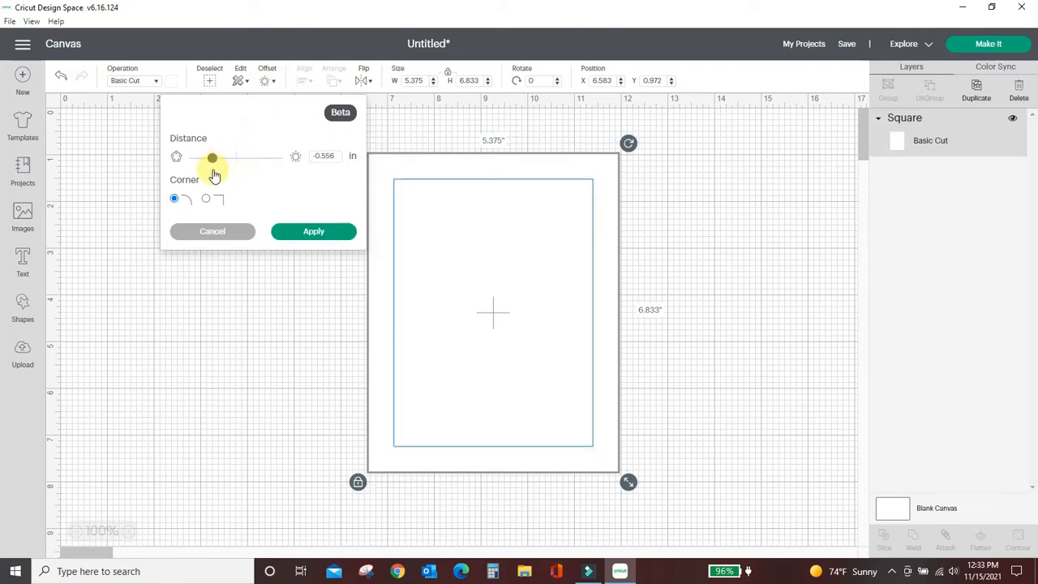
{"action": "left_click_drag", "start_coordinate": [212, 156], "coordinate": [239, 157]}
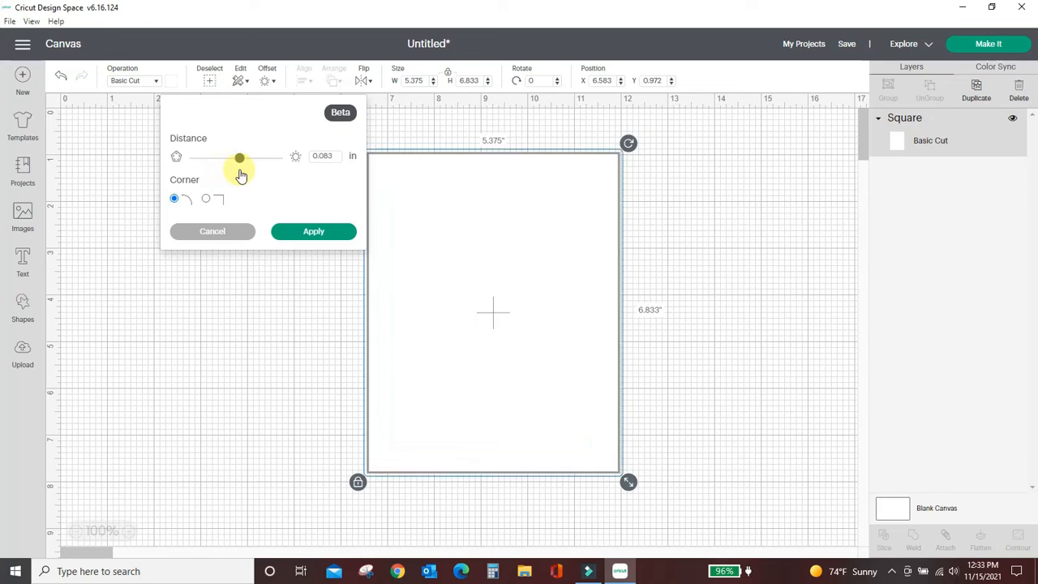
{"action": "left_click", "coordinate": [323, 156]}
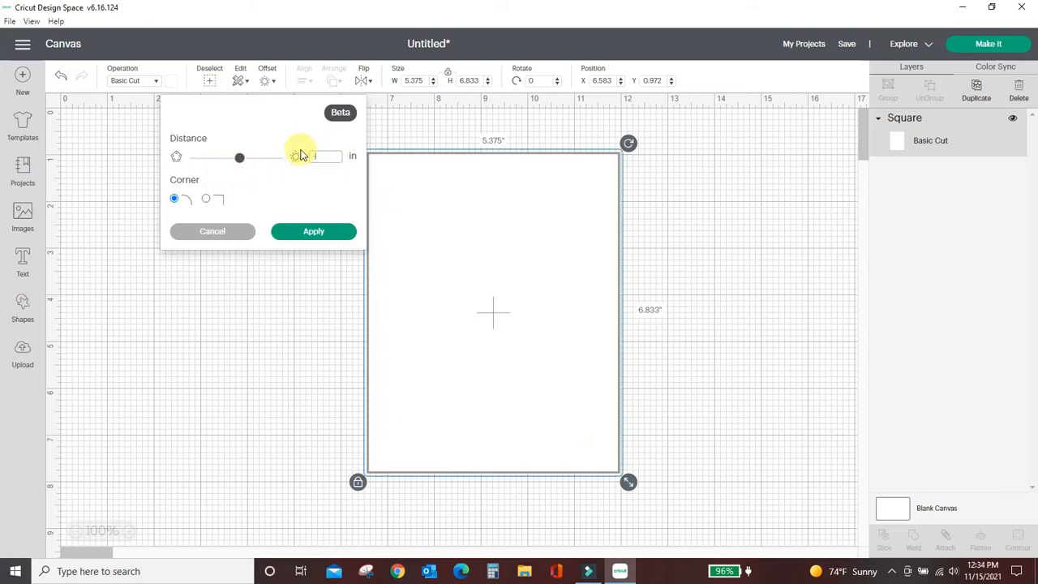
{"action": "type", "text": "0.15"}
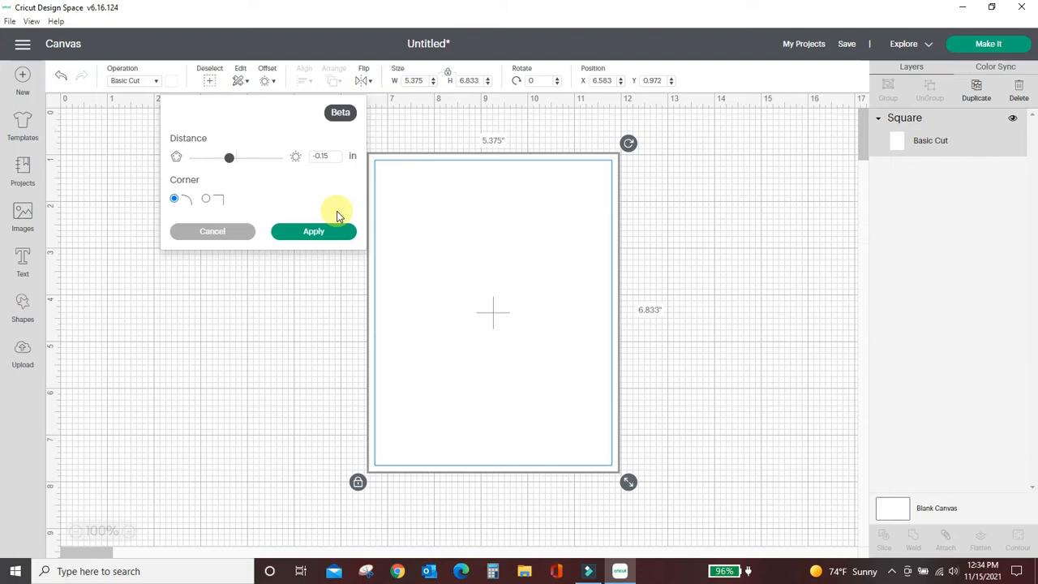
{"action": "left_click", "coordinate": [313, 231]}
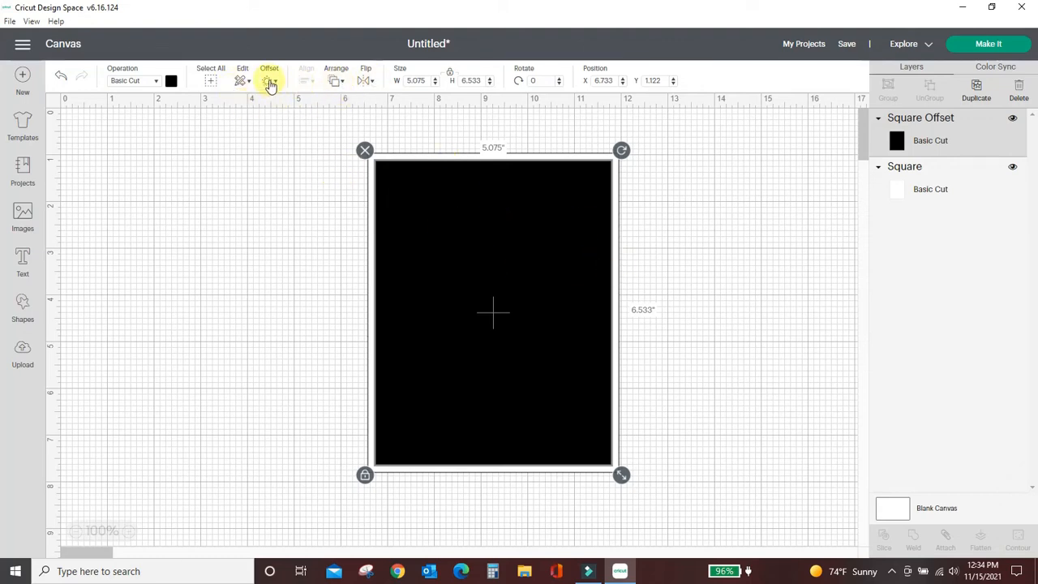
Step: Apply two more 0.15-inch inward offsets, innermost about 4.5 by 5.9 inches, then deselect
{"action": "left_click", "coordinate": [269, 80]}
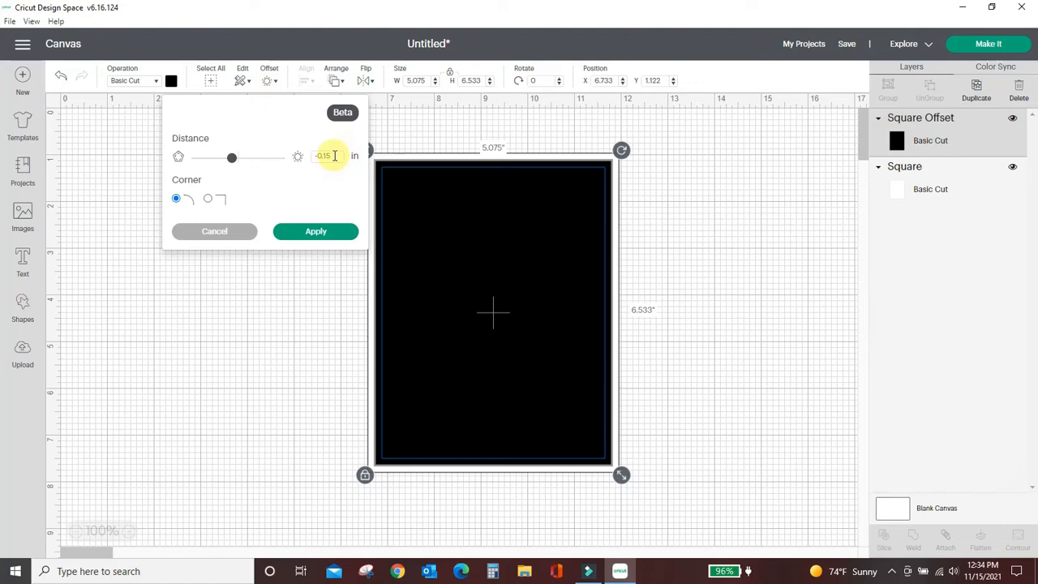
{"action": "left_click", "coordinate": [316, 232]}
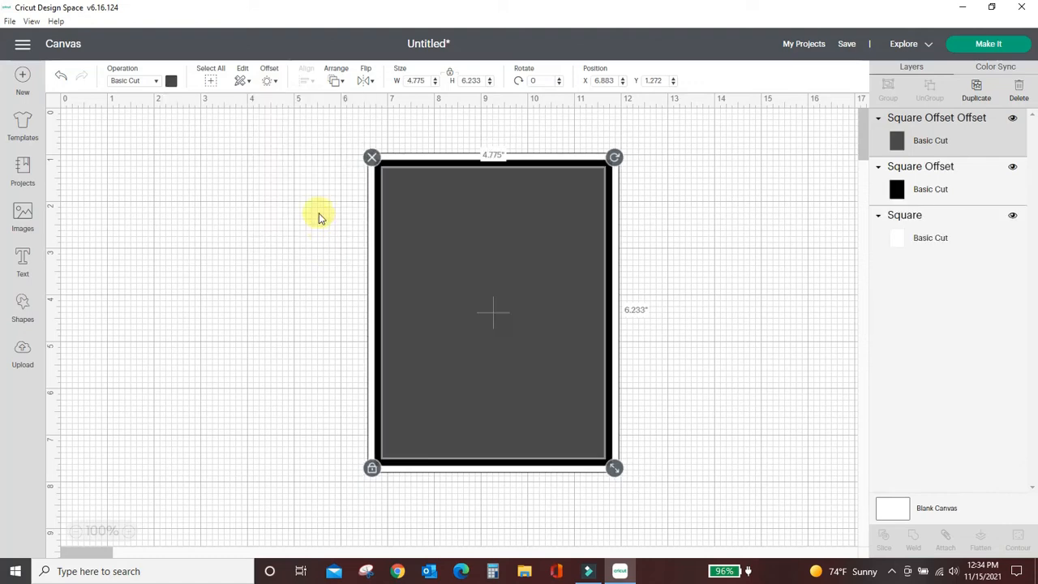
{"action": "left_click", "coordinate": [269, 74]}
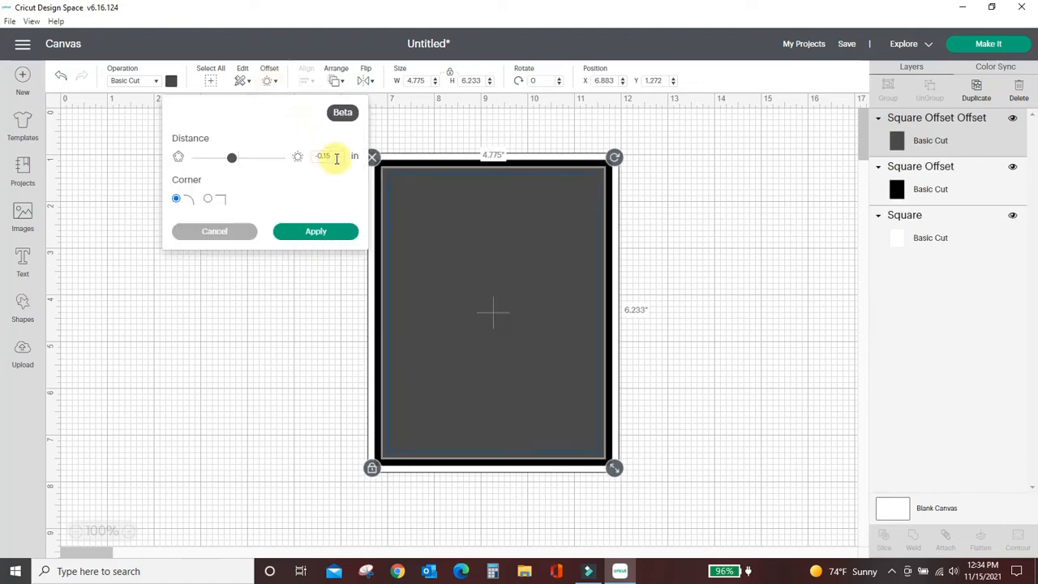
{"action": "left_click", "coordinate": [316, 231]}
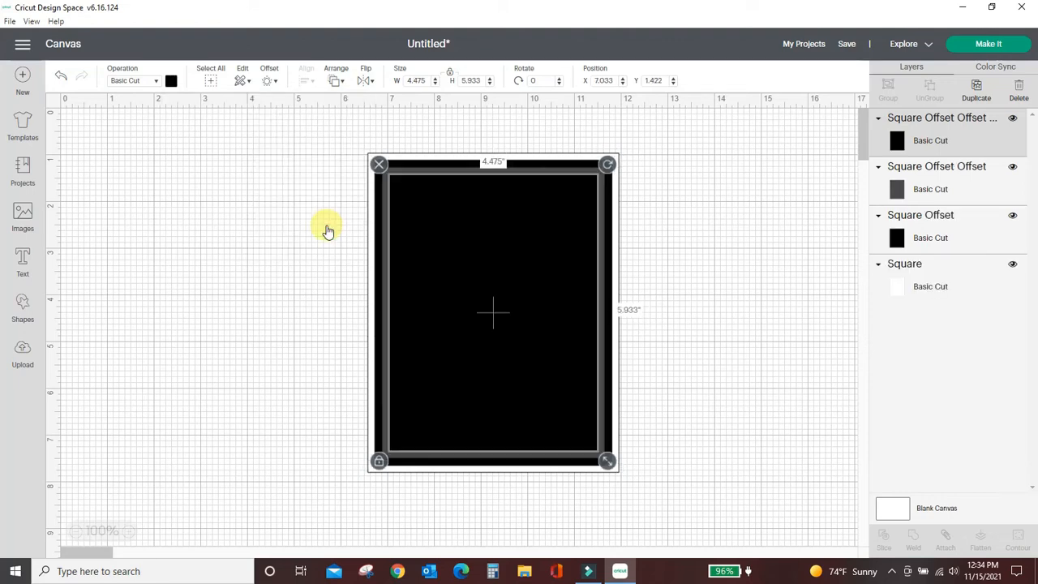
{"action": "mouse_move", "coordinate": [511, 353]}
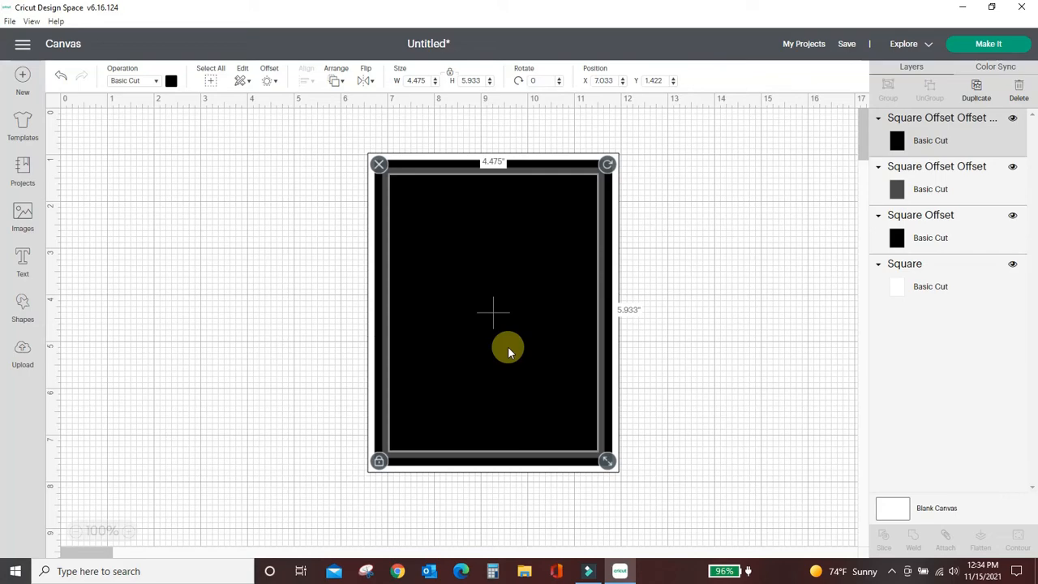
{"action": "left_click", "coordinate": [774, 294]}
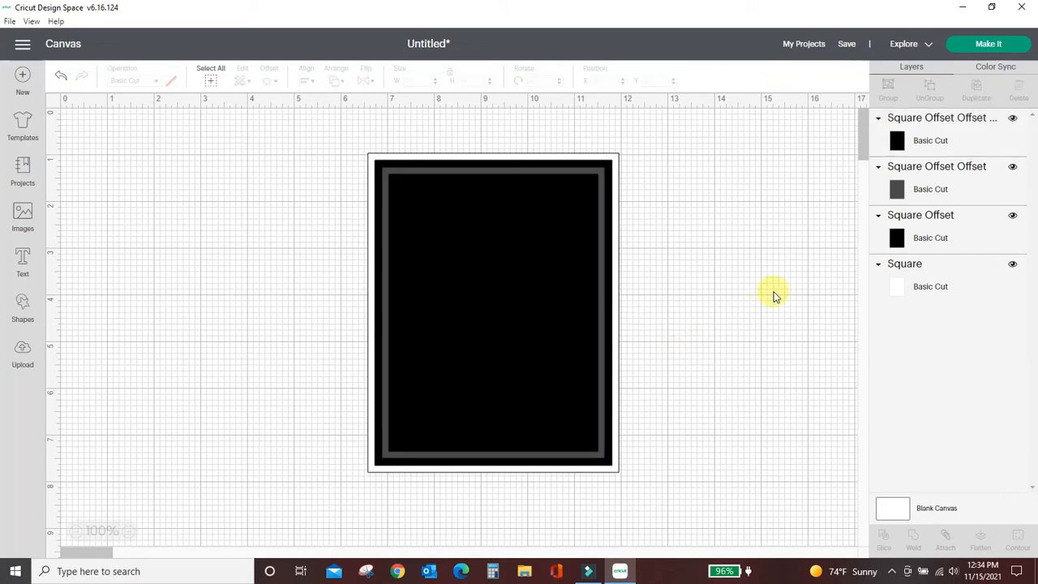
Step: Recolor the three inset rectangles blue, purple and salmon pink
{"action": "left_click", "coordinate": [931, 287]}
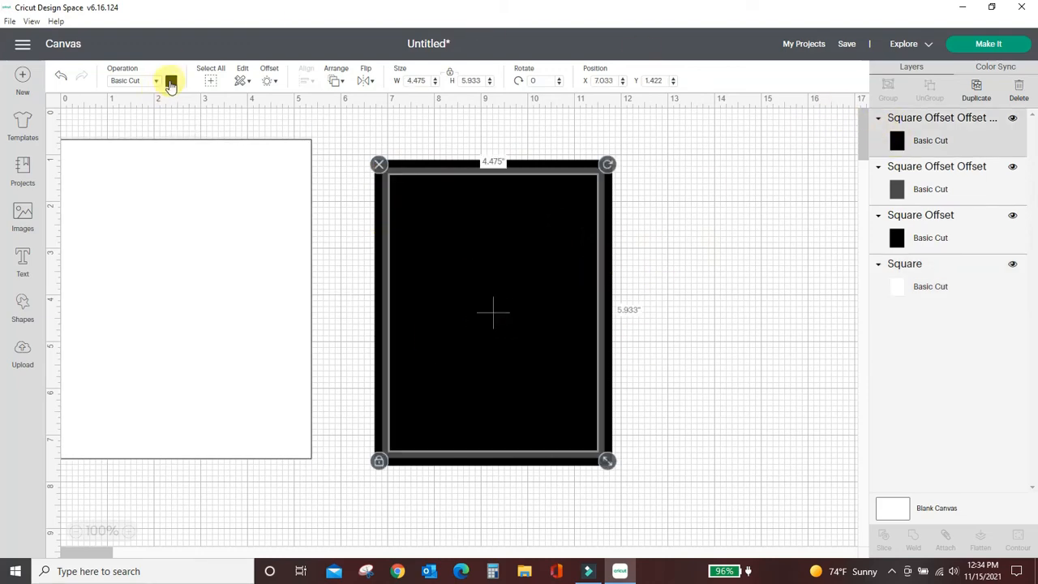
{"action": "left_click", "coordinate": [171, 81]}
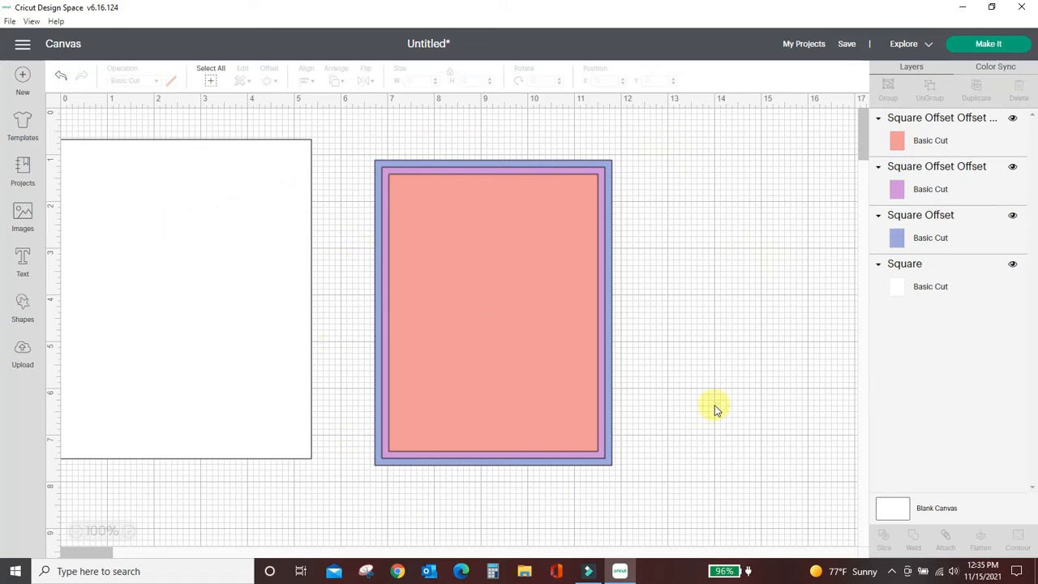
{"action": "mouse_move", "coordinate": [689, 468]}
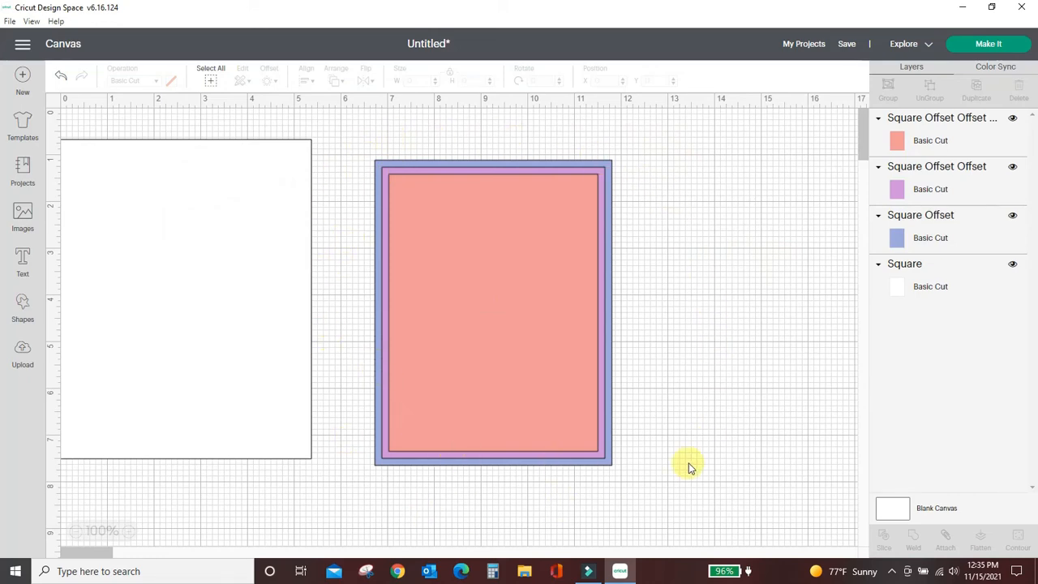
{"action": "mouse_move", "coordinate": [720, 375]}
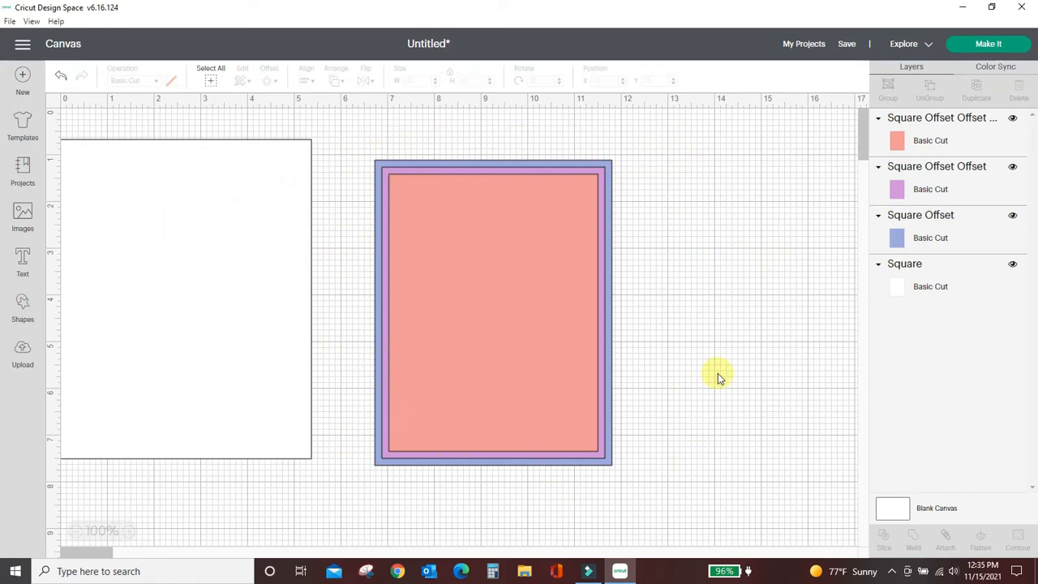
{"action": "mouse_move", "coordinate": [357, 154]}
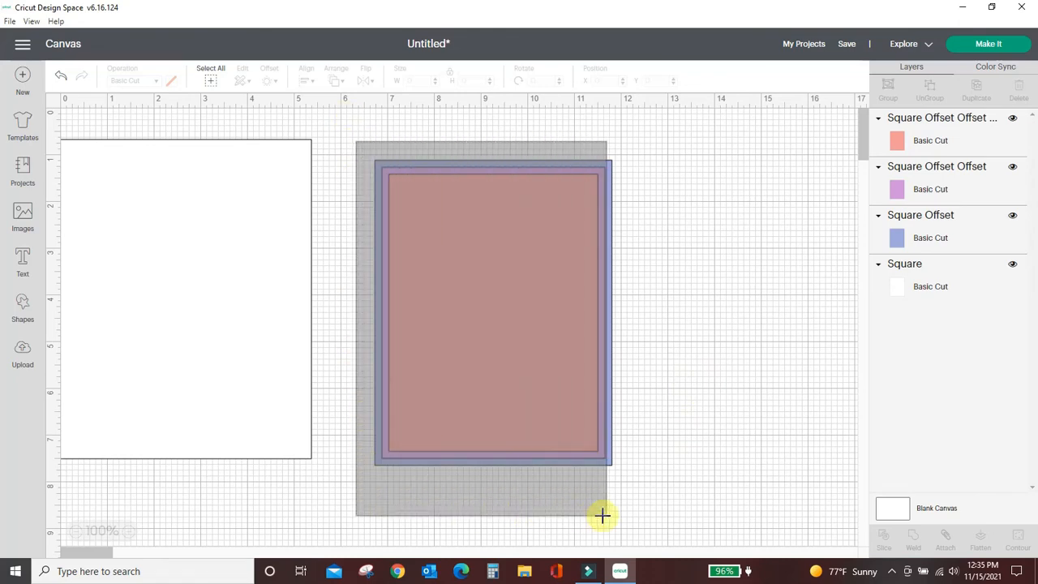
Step: Select the three colored inset rectangles and attach them as one group
{"action": "left_click", "coordinate": [493, 313]}
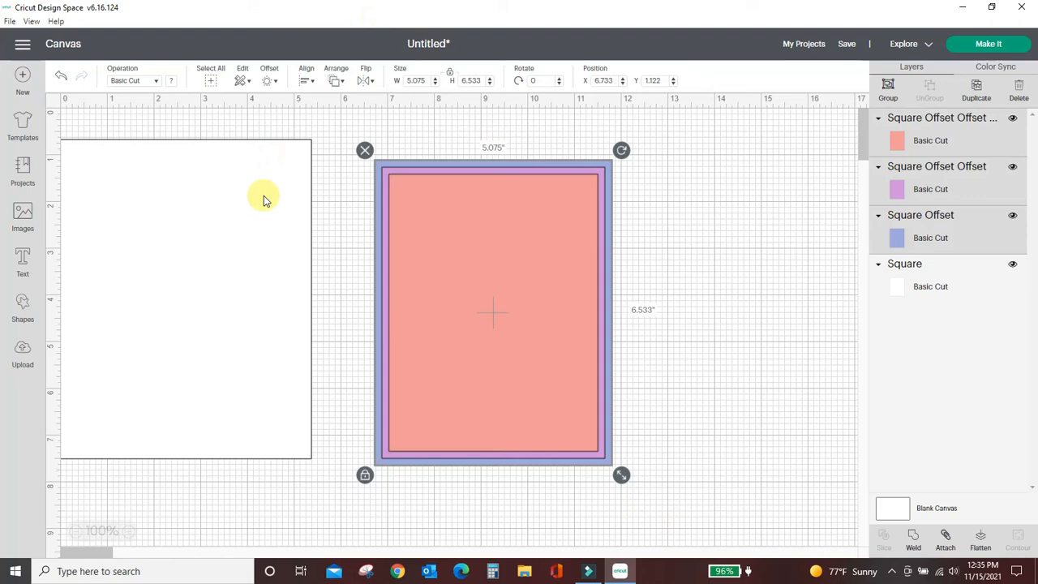
{"action": "left_click", "coordinate": [945, 539]}
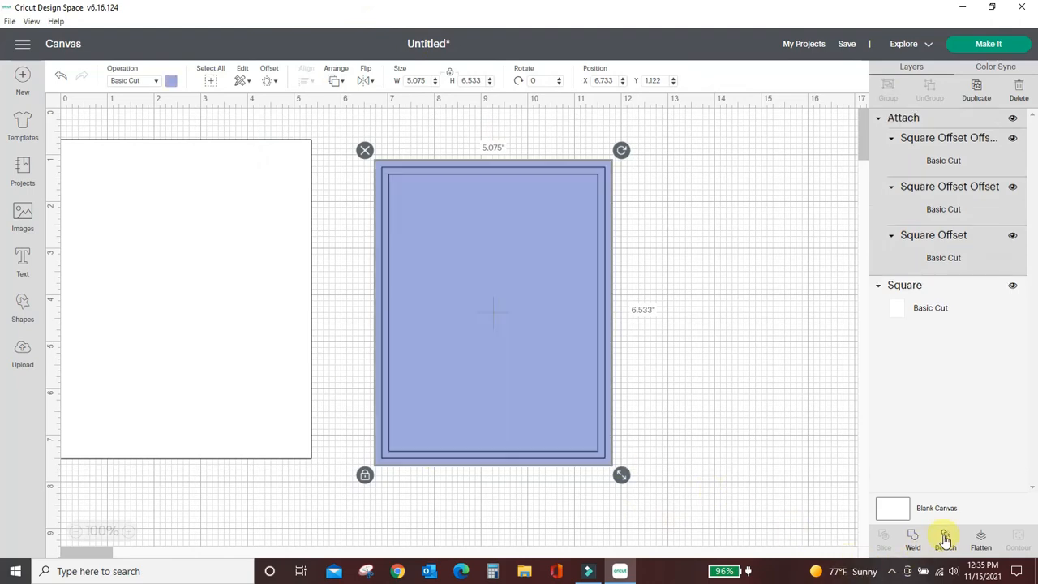
{"action": "left_click", "coordinate": [945, 538]}
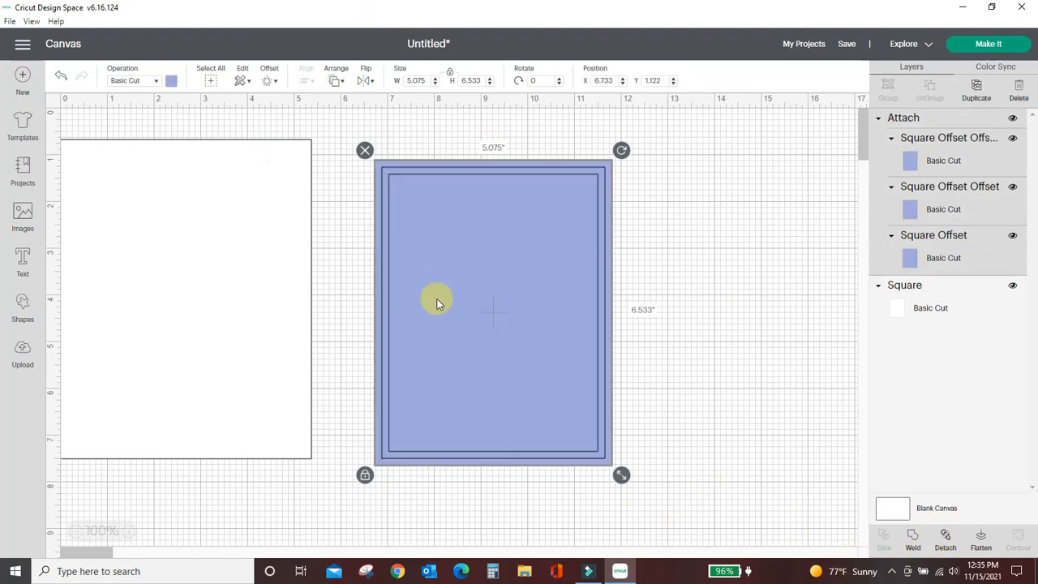
{"action": "mouse_move", "coordinate": [455, 185]}
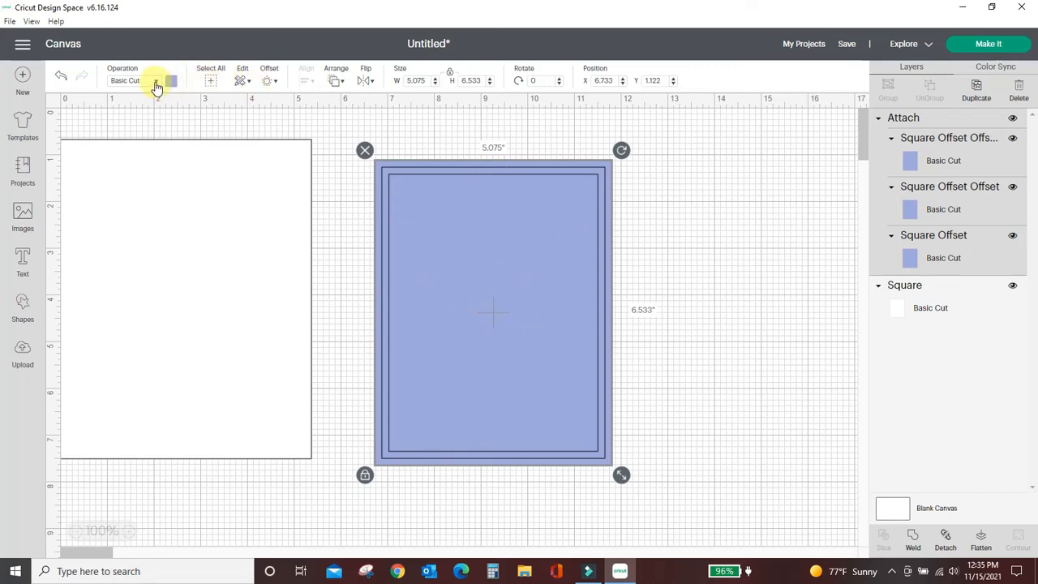
Step: Set the inset rectangles to Foil Fine and drag the white card under them
{"action": "left_click", "coordinate": [154, 81]}
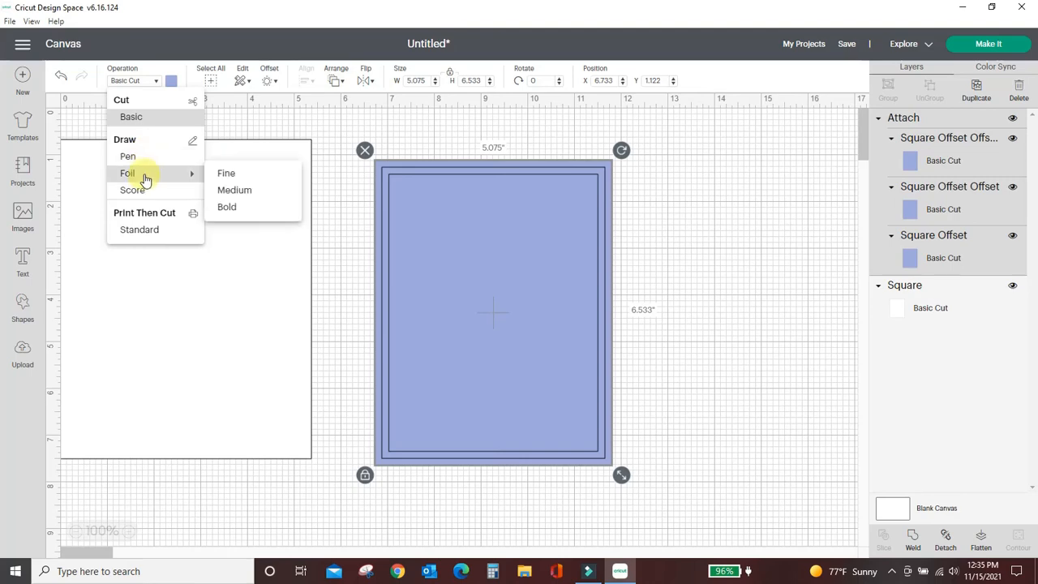
{"action": "left_click", "coordinate": [225, 173]}
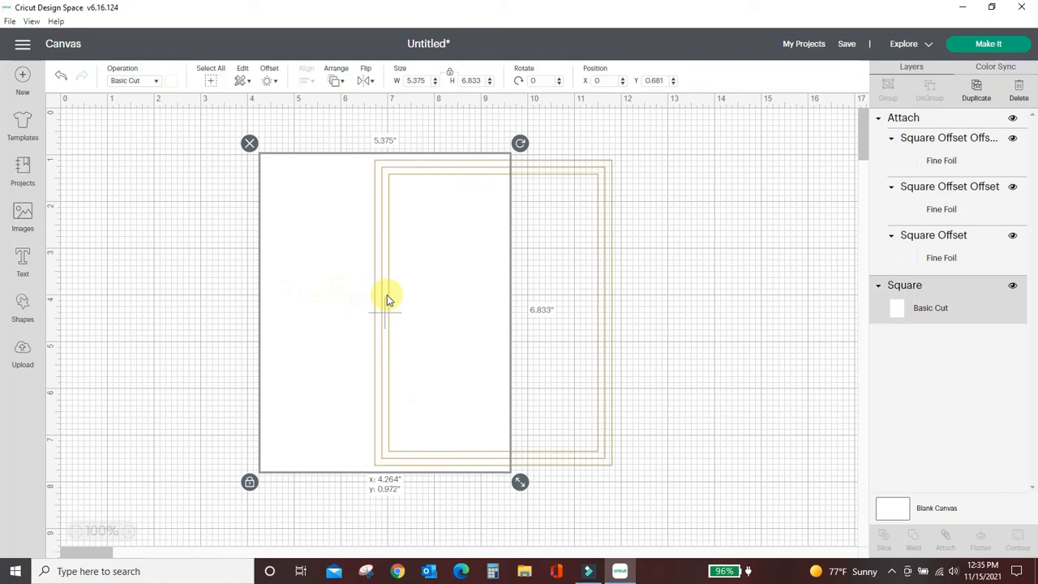
{"action": "left_click_drag", "start_coordinate": [386, 300], "coordinate": [495, 298]}
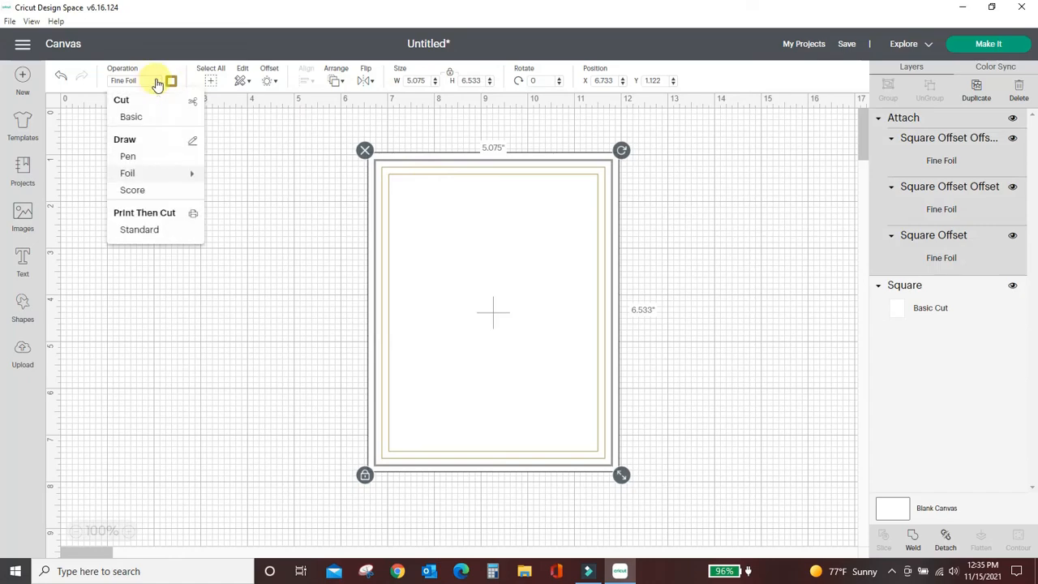
Step: Change the attached rectangles' foil operation to Medium, then to Bold
{"action": "left_click", "coordinate": [234, 190]}
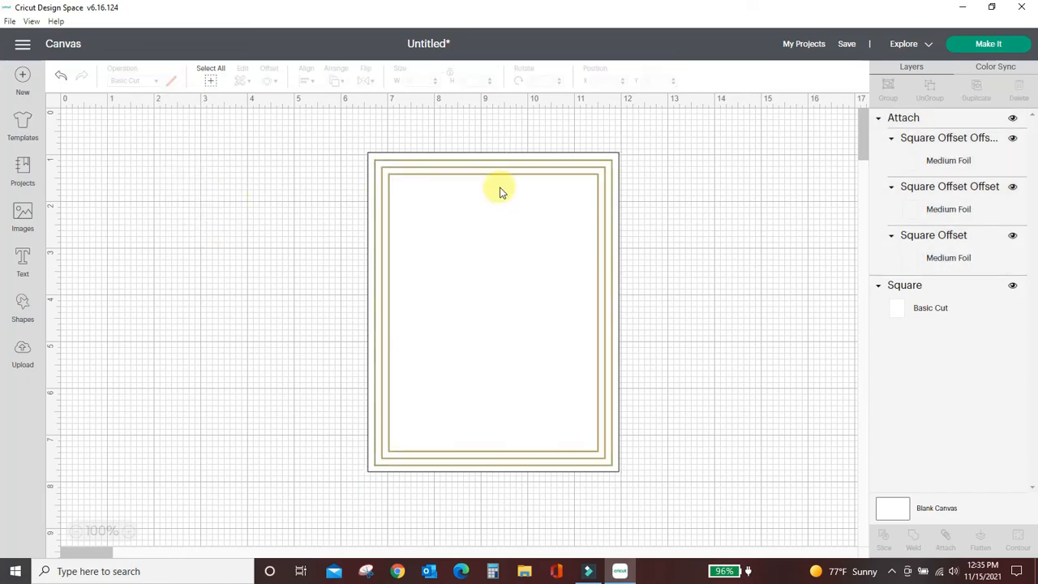
{"action": "left_click", "coordinate": [499, 192]}
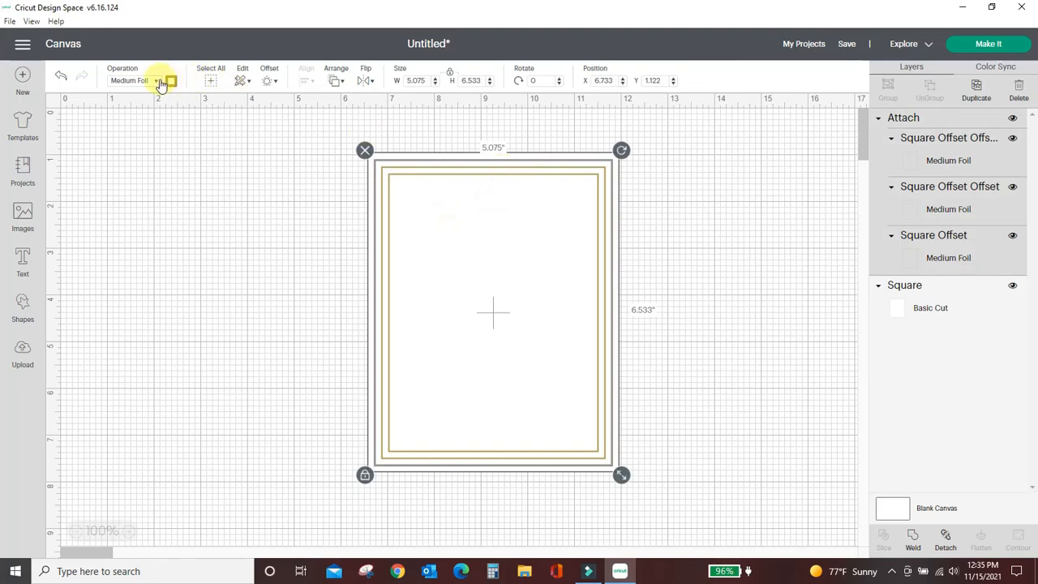
{"action": "left_click", "coordinate": [138, 80]}
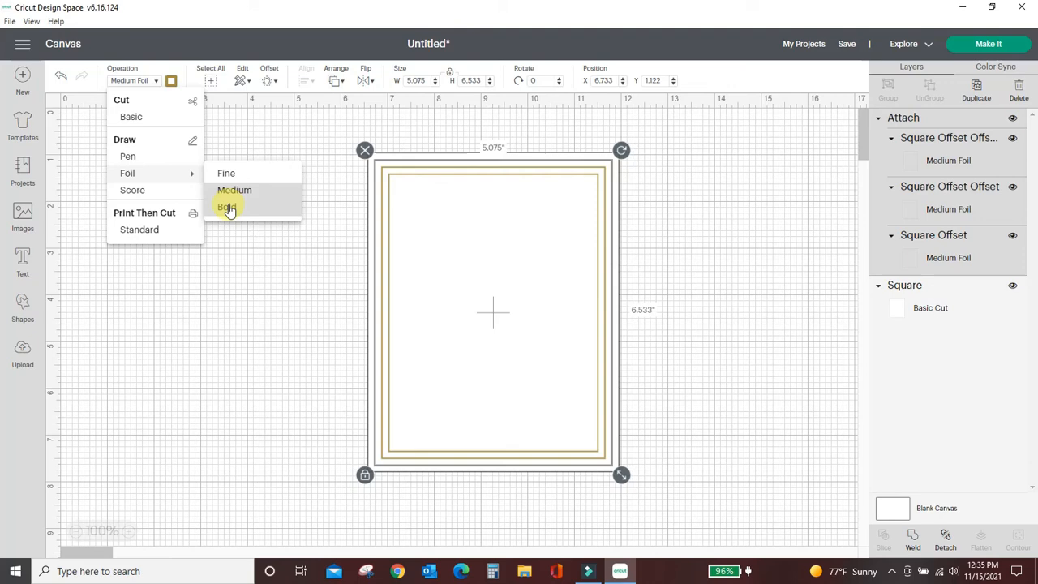
{"action": "left_click", "coordinate": [228, 207]}
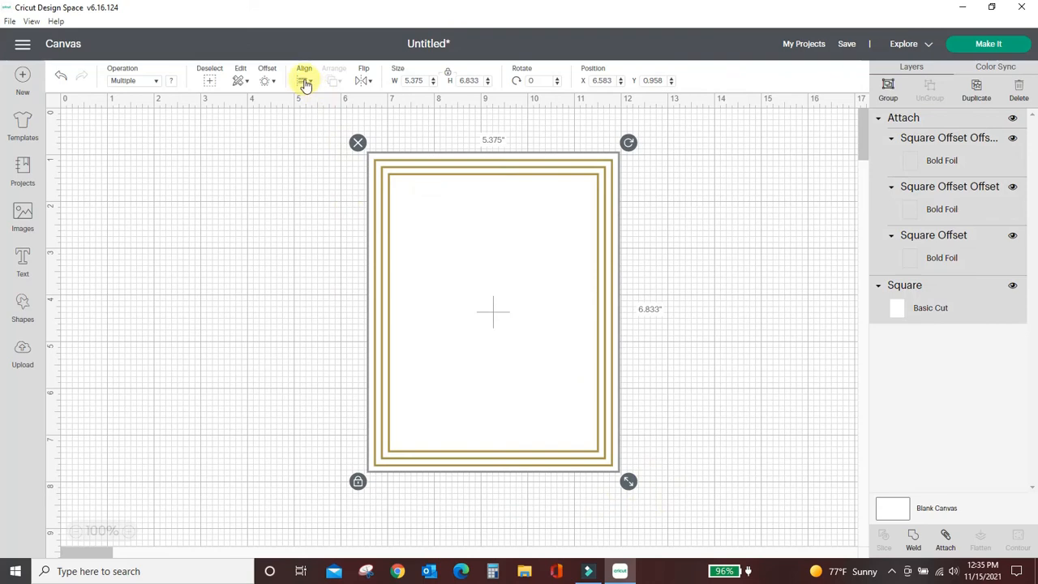
Step: Center the gold foil rectangles on the white card with Align > Center
{"action": "left_click", "coordinate": [304, 80]}
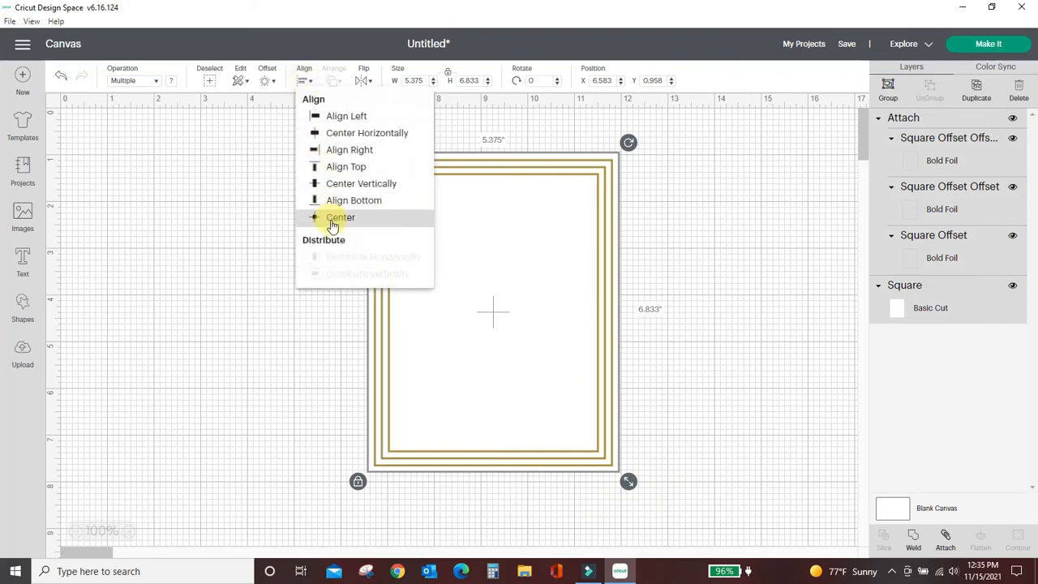
{"action": "left_click", "coordinate": [341, 218]}
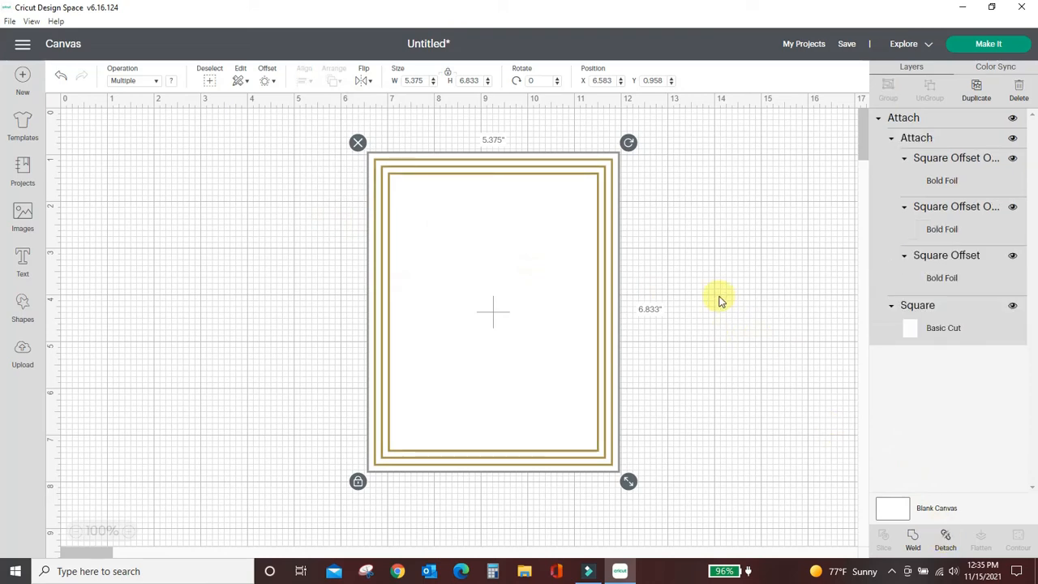
{"action": "mouse_move", "coordinate": [854, 298]}
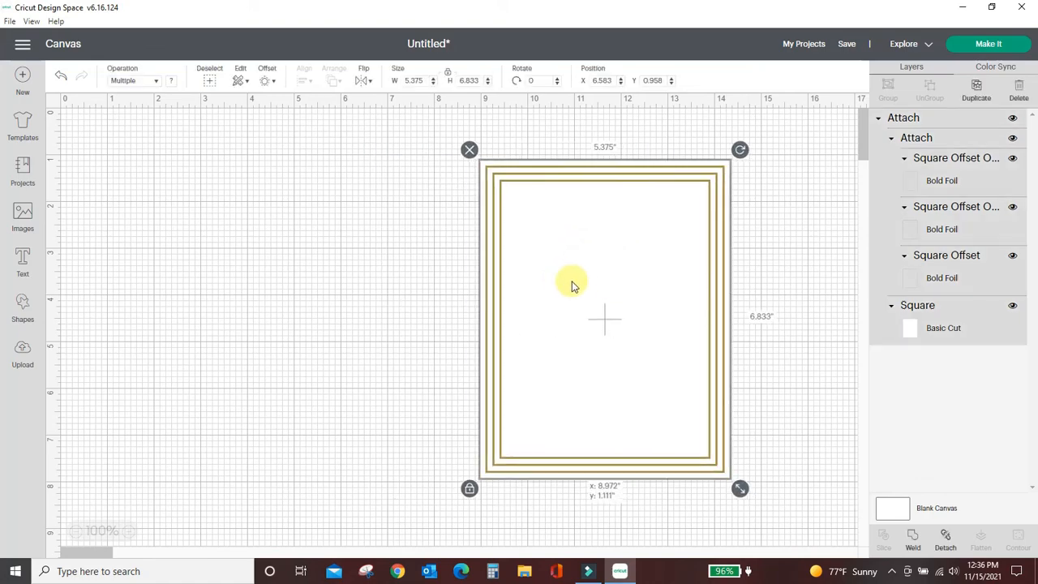
Step: Drag the attached gold-foil card group leftward to a new canvas spot
{"action": "left_click_drag", "start_coordinate": [572, 284], "coordinate": [455, 201]}
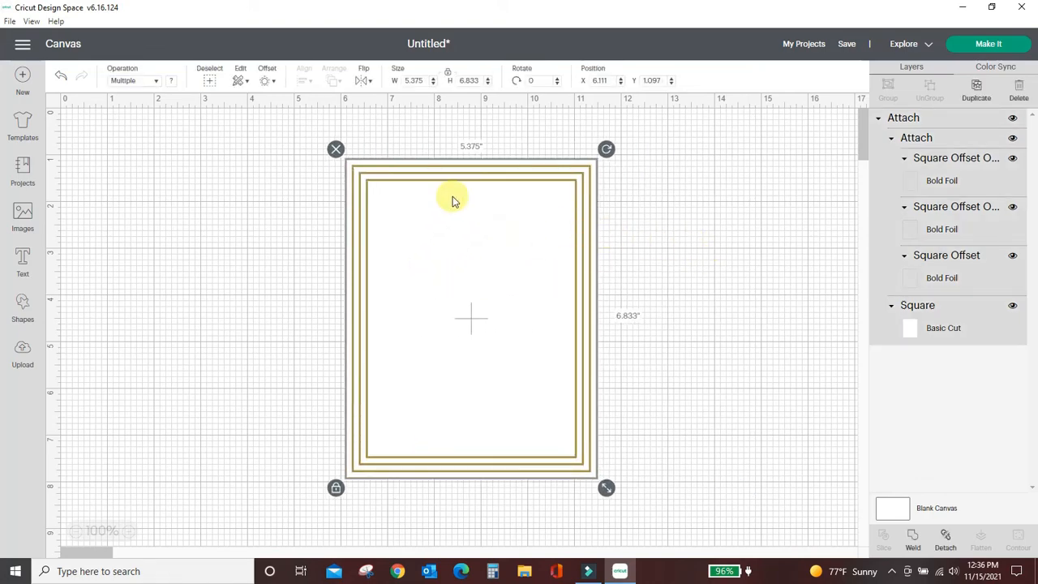
{"action": "mouse_move", "coordinate": [588, 252]}
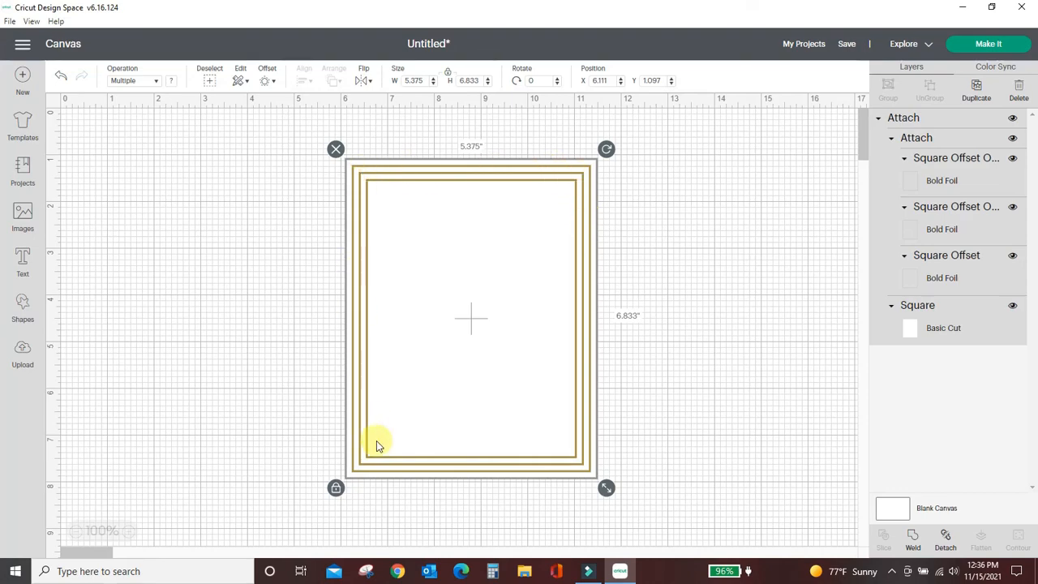
{"action": "mouse_move", "coordinate": [622, 379]}
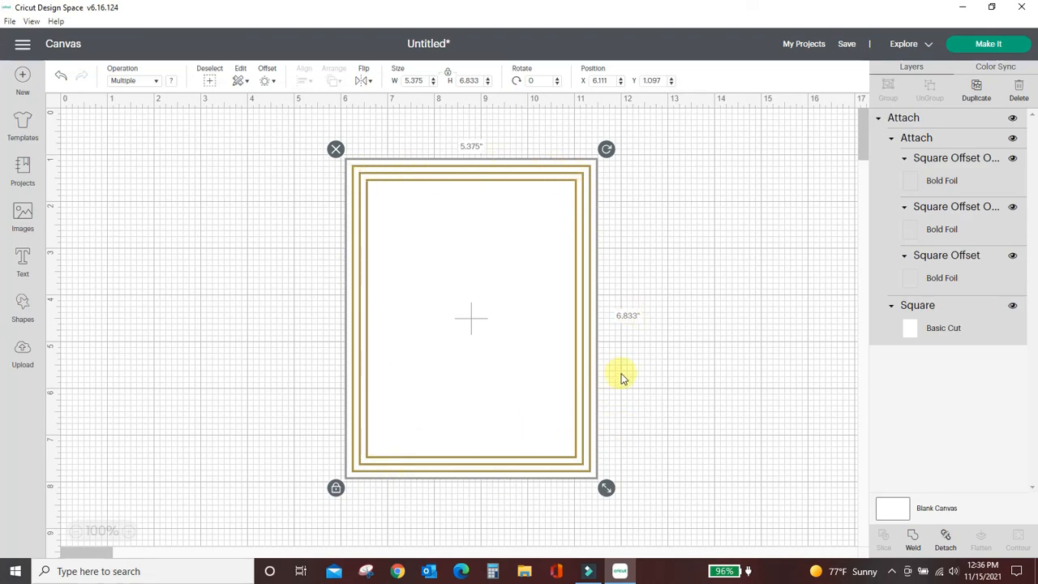
{"action": "mouse_move", "coordinate": [520, 458]}
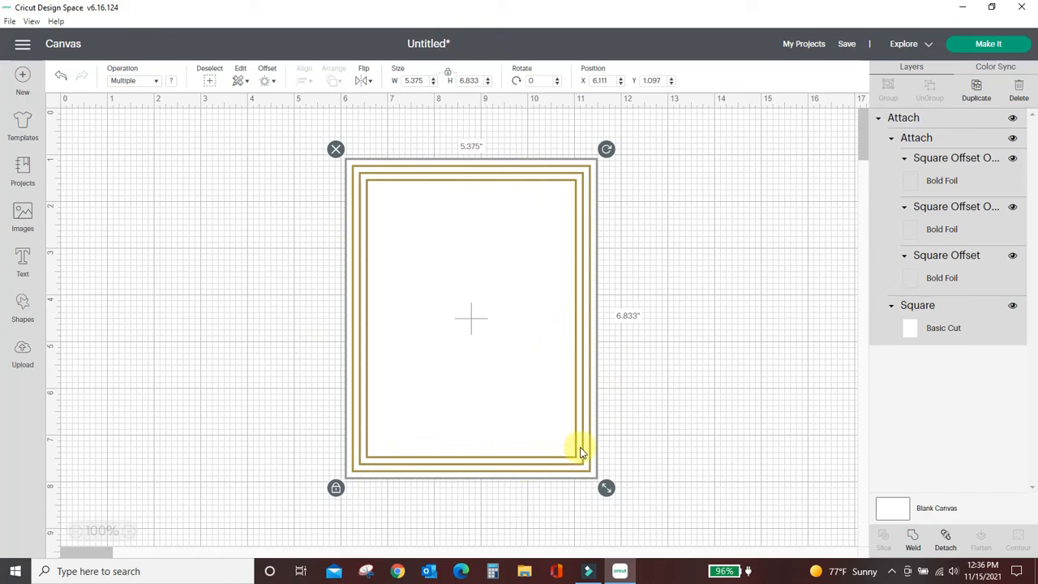
{"action": "mouse_move", "coordinate": [580, 229]}
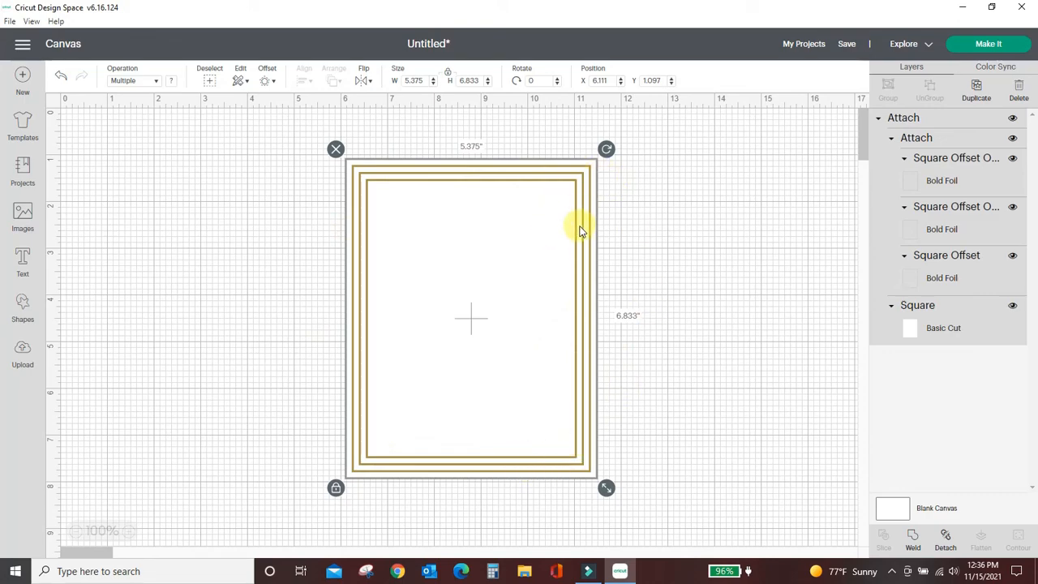
{"action": "mouse_move", "coordinate": [495, 286]}
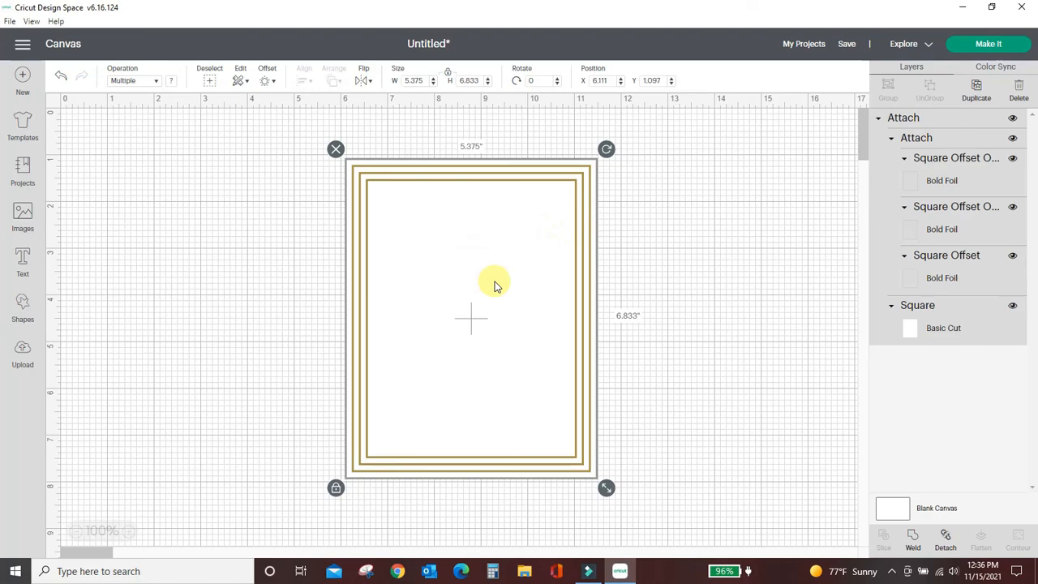
{"action": "mouse_move", "coordinate": [753, 299]}
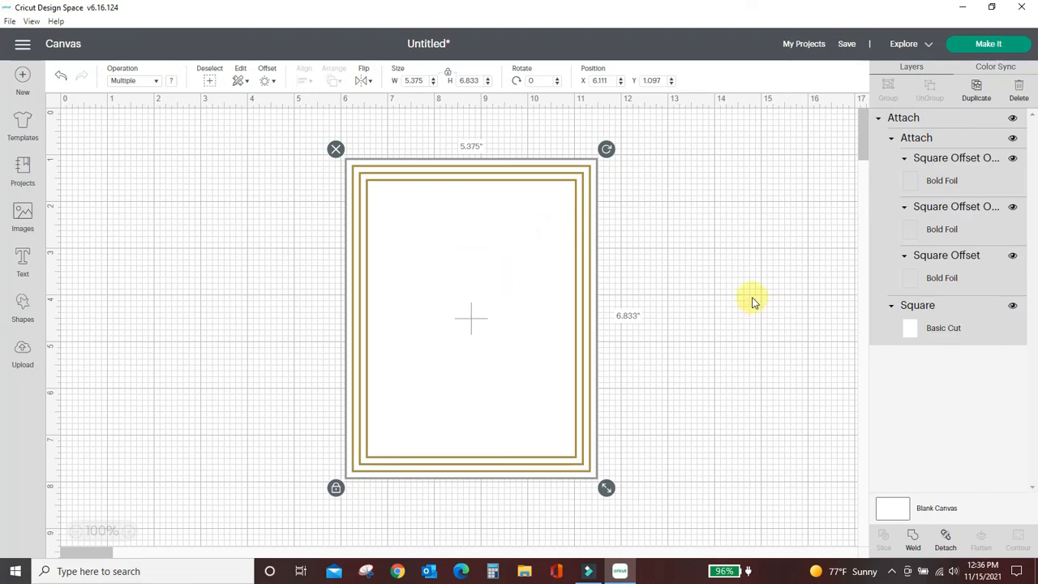
{"action": "mouse_move", "coordinate": [762, 363]}
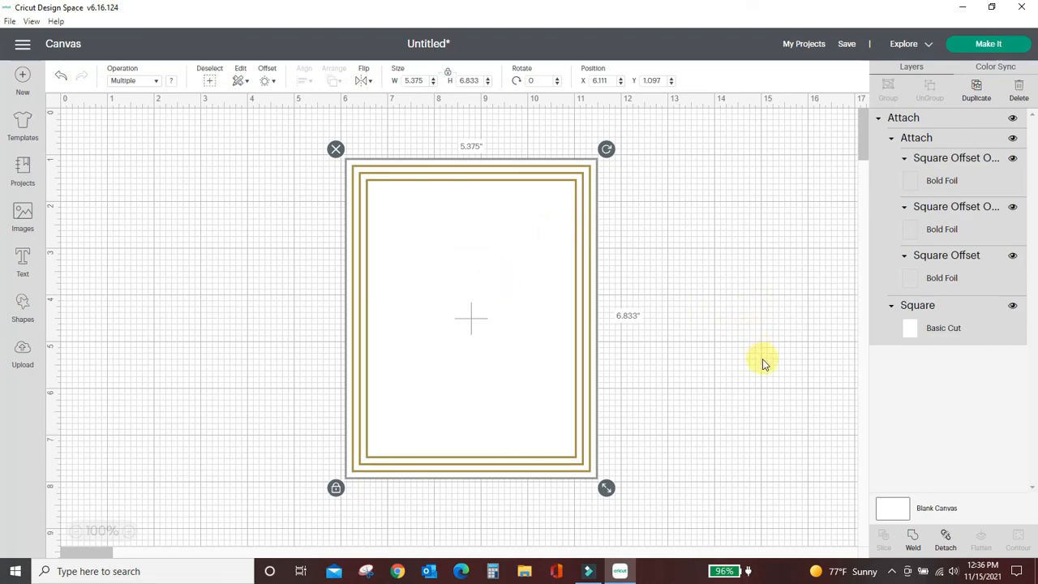